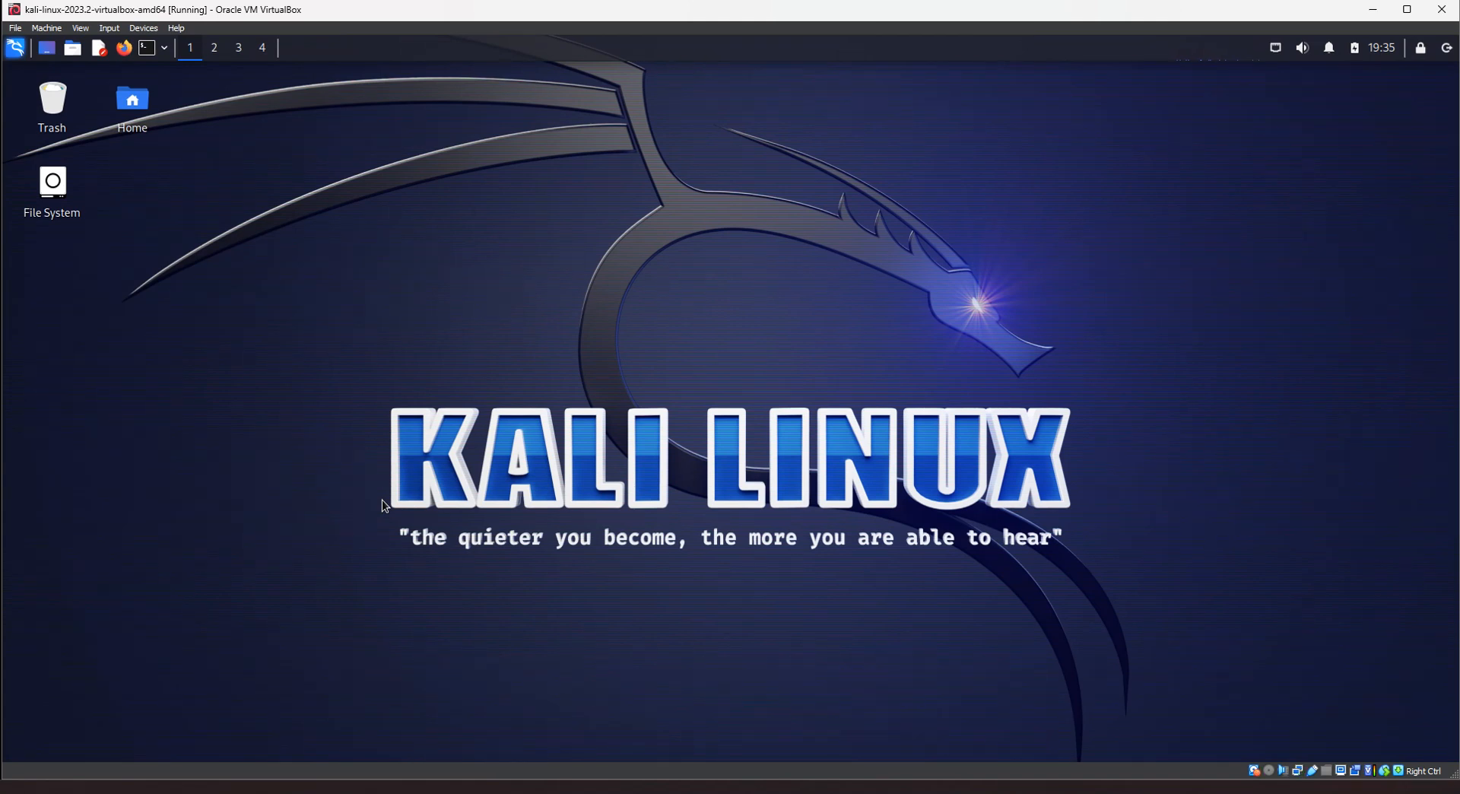
pyautogui.moveTo(258, 119)
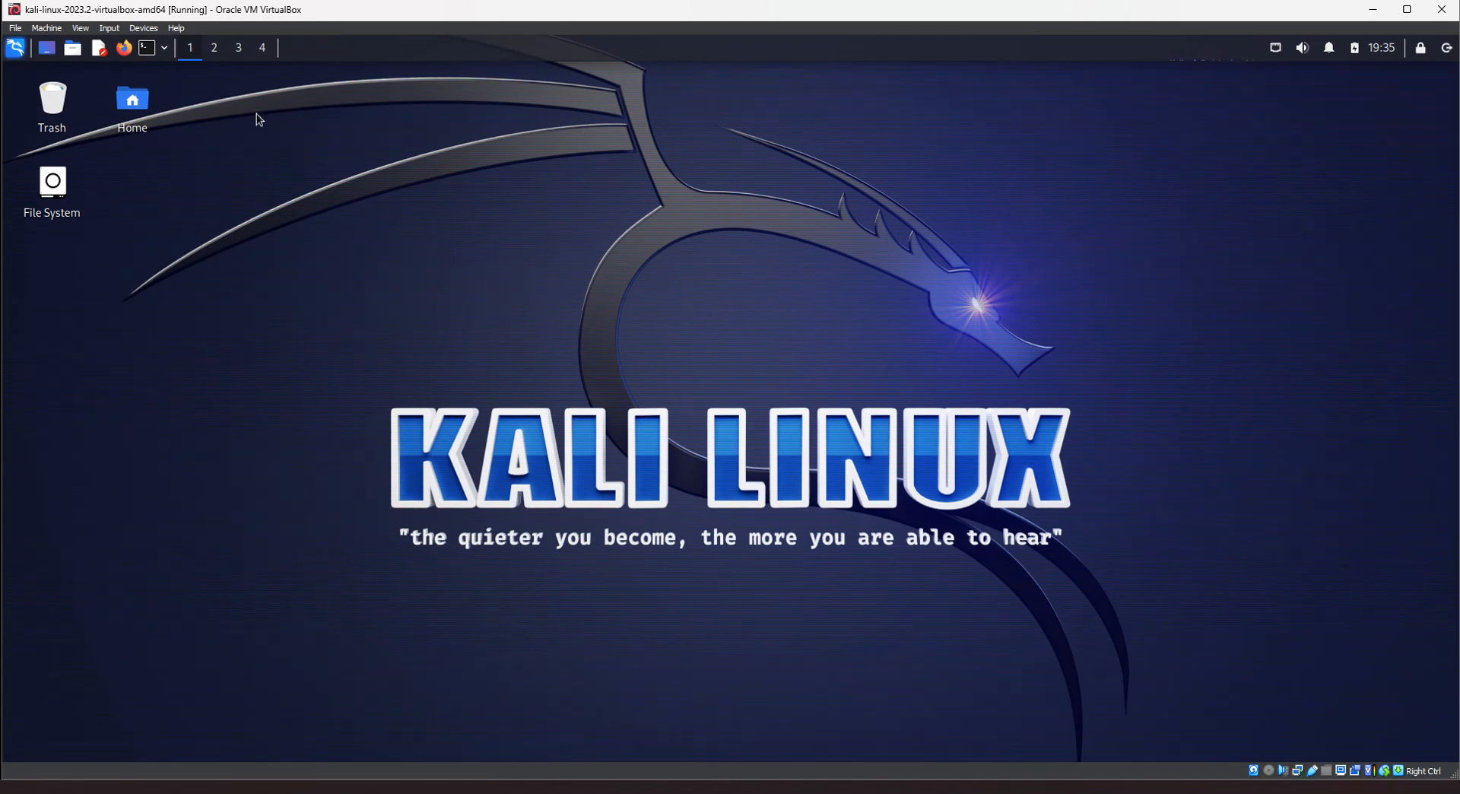
pyautogui.moveTo(254, 229)
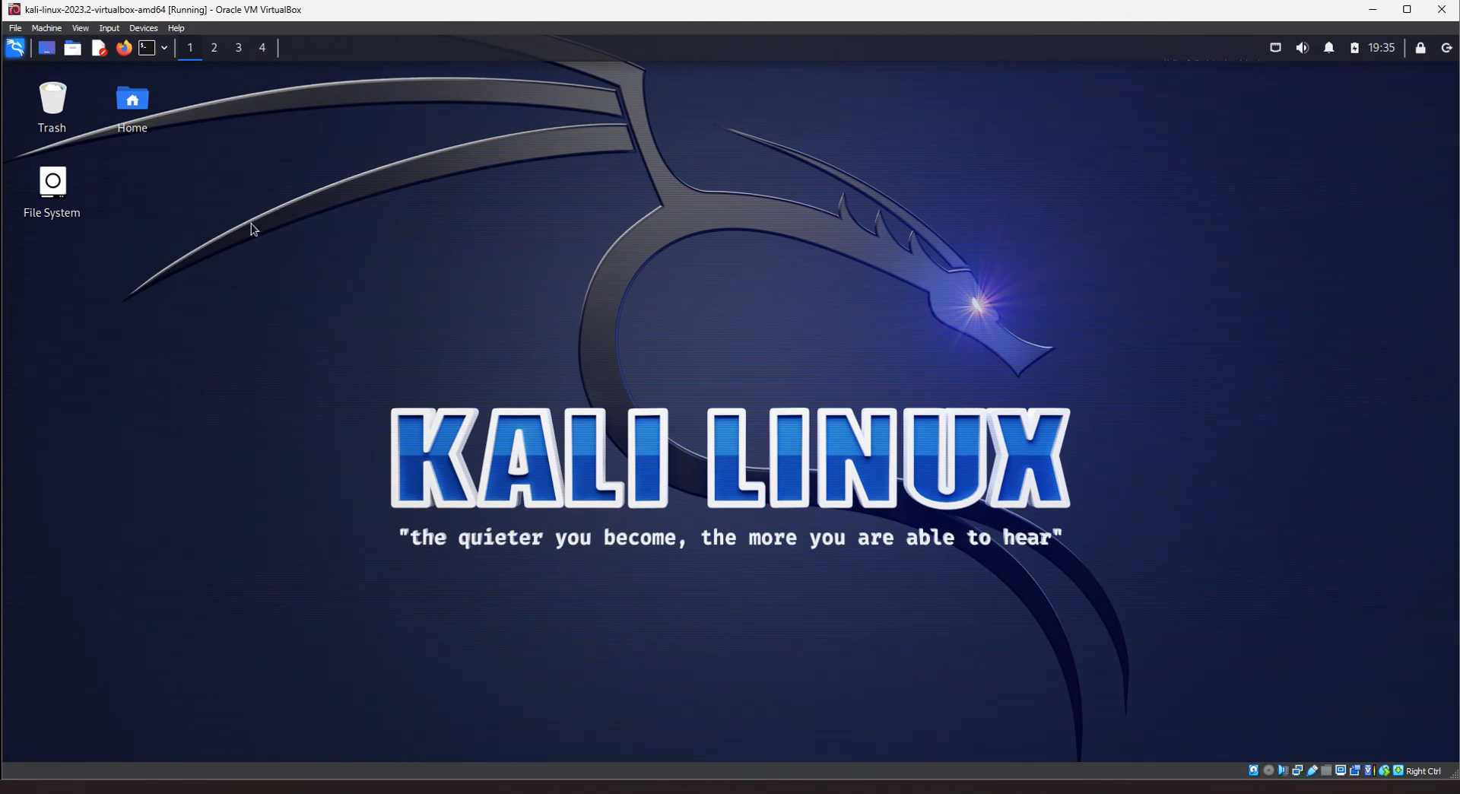
pyautogui.moveTo(1184, 286)
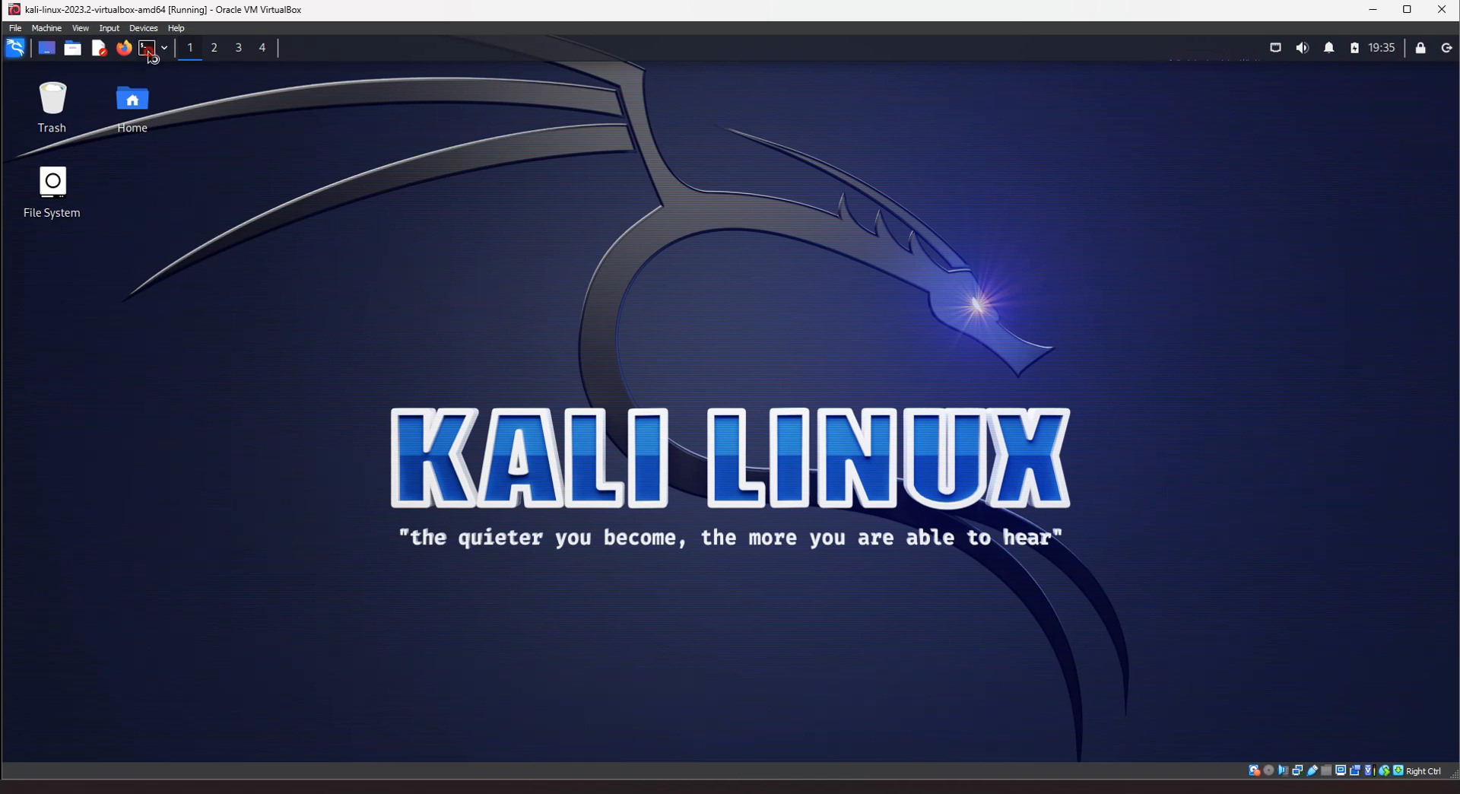
# In a new terminal, attempt sudo apt install zenmap-kbx and refresh package lists with apt update.
pyautogui.click(146, 47)
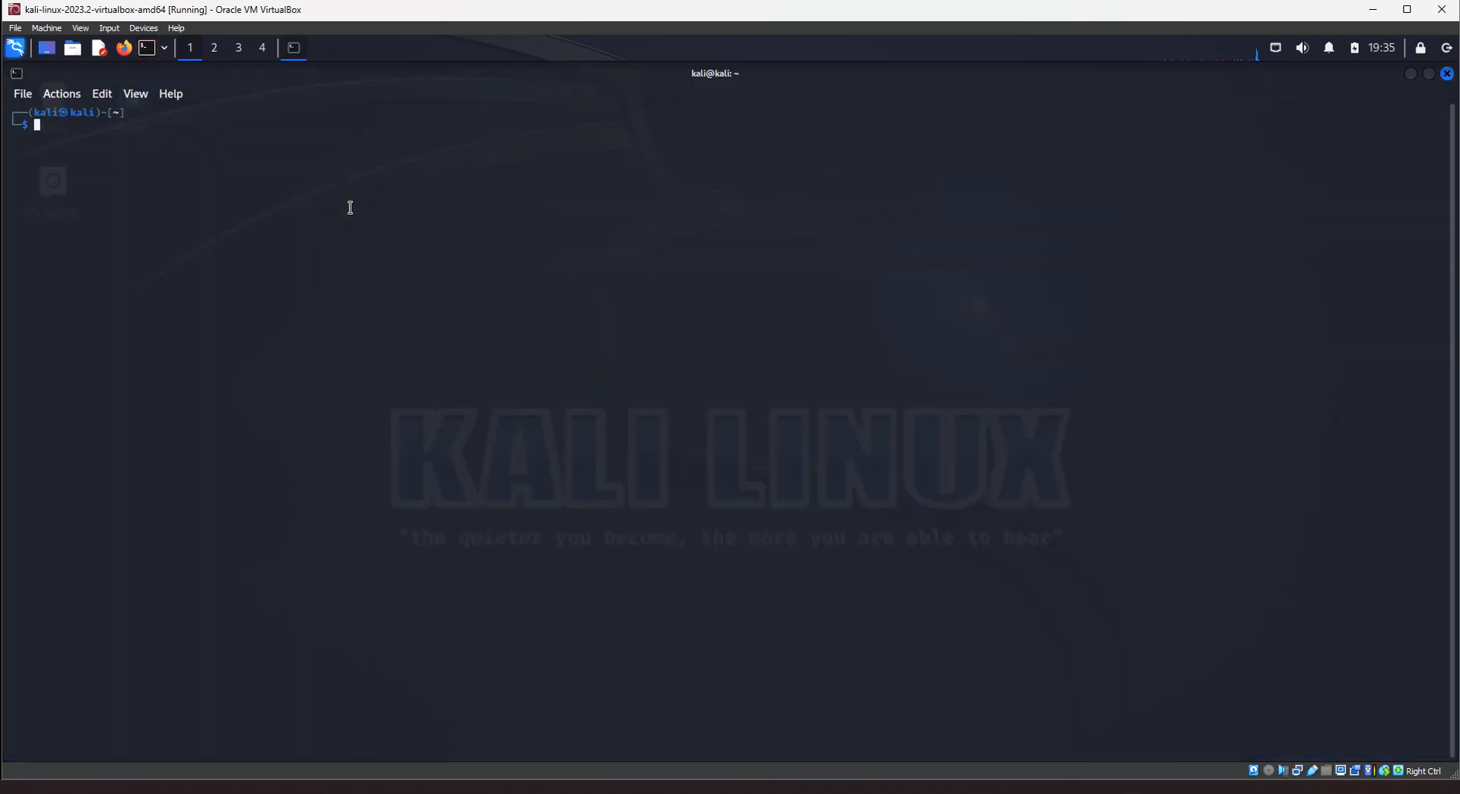
pyautogui.write('sudo apt install zenmap-kbx')
pyautogui.write('sudo su')
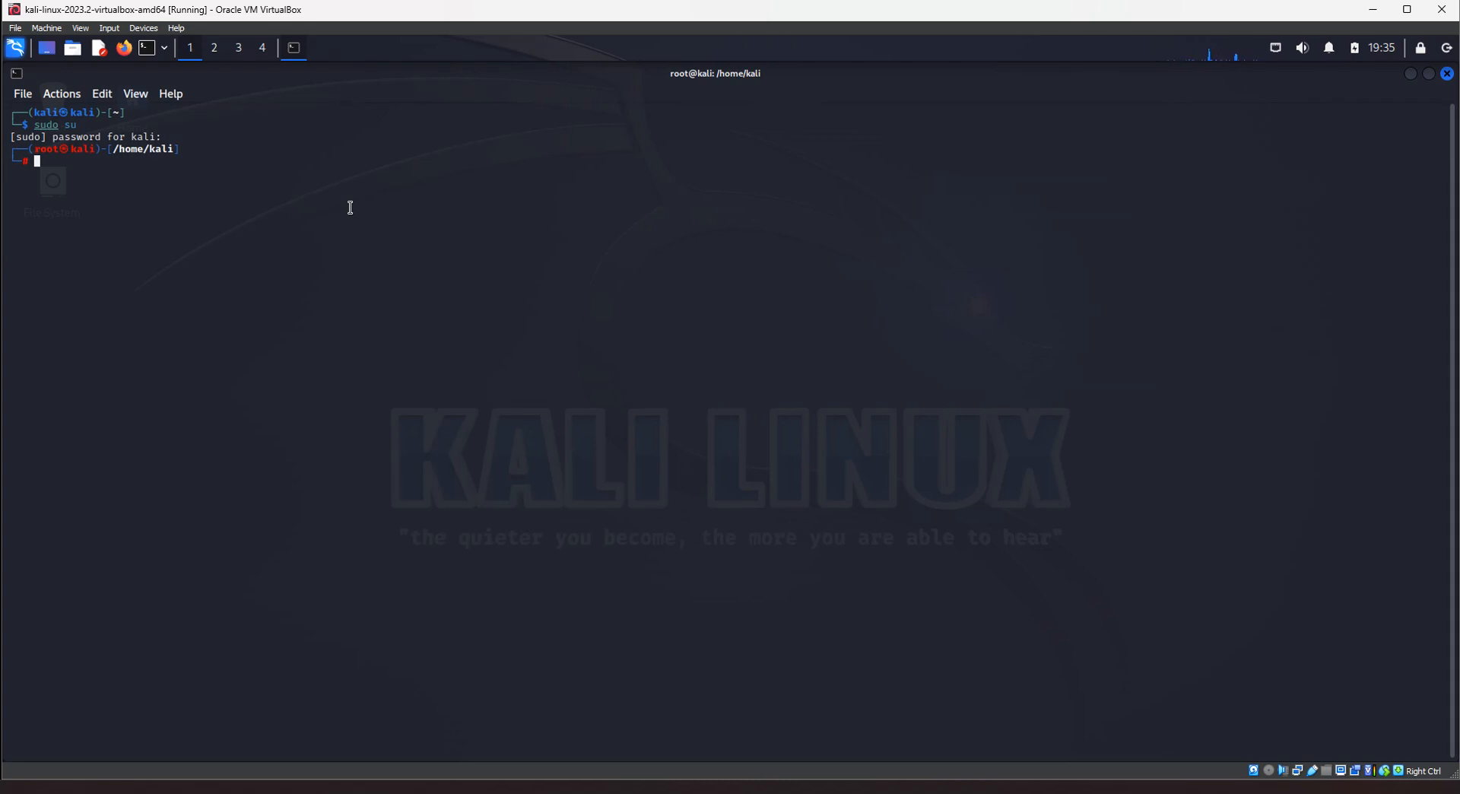
pyautogui.write('apt update')
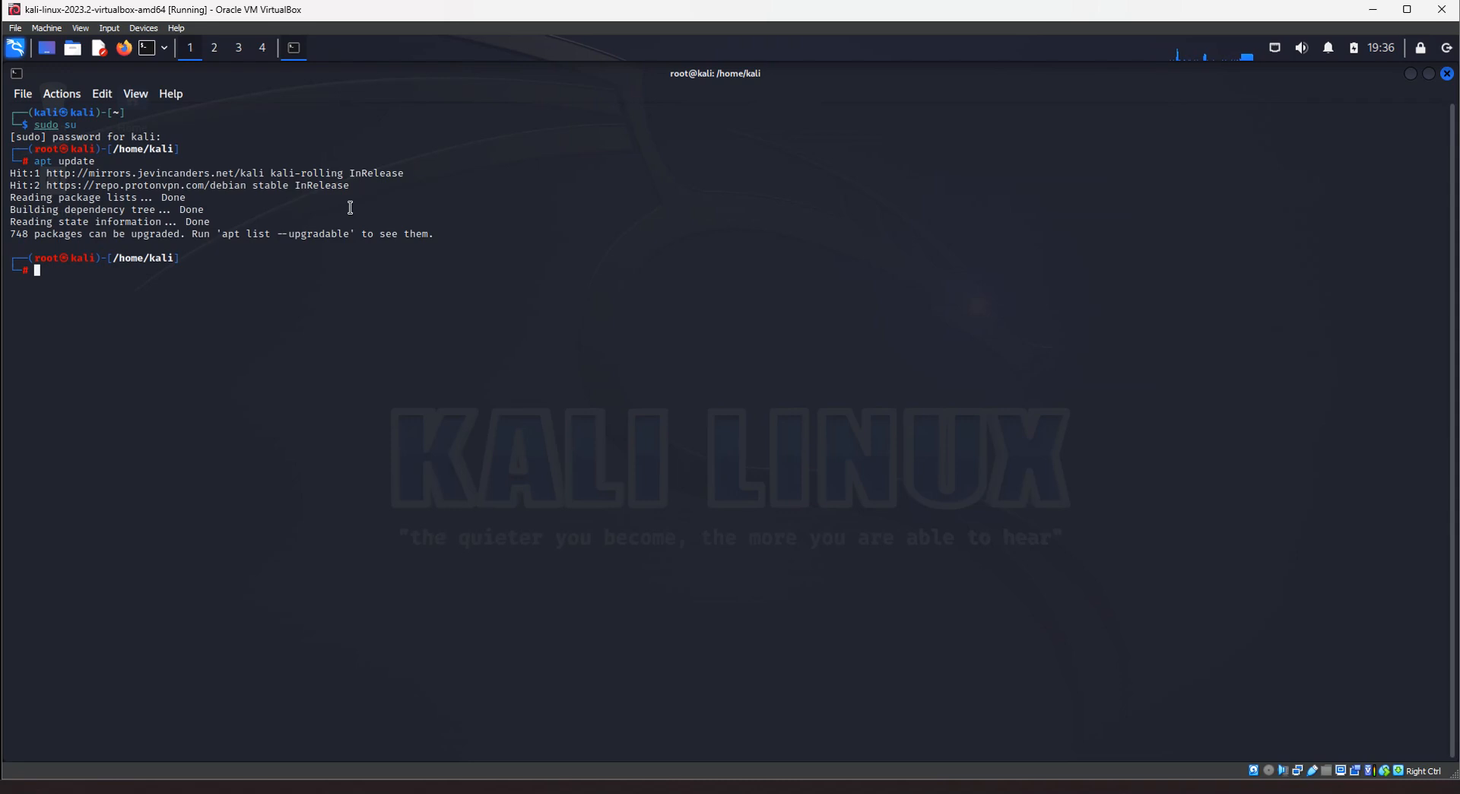
# Run apt install for python3.9 and zenmap-kbx, which reports zenmap-kbx is already newest.
pyautogui.write('apt install python3.9')
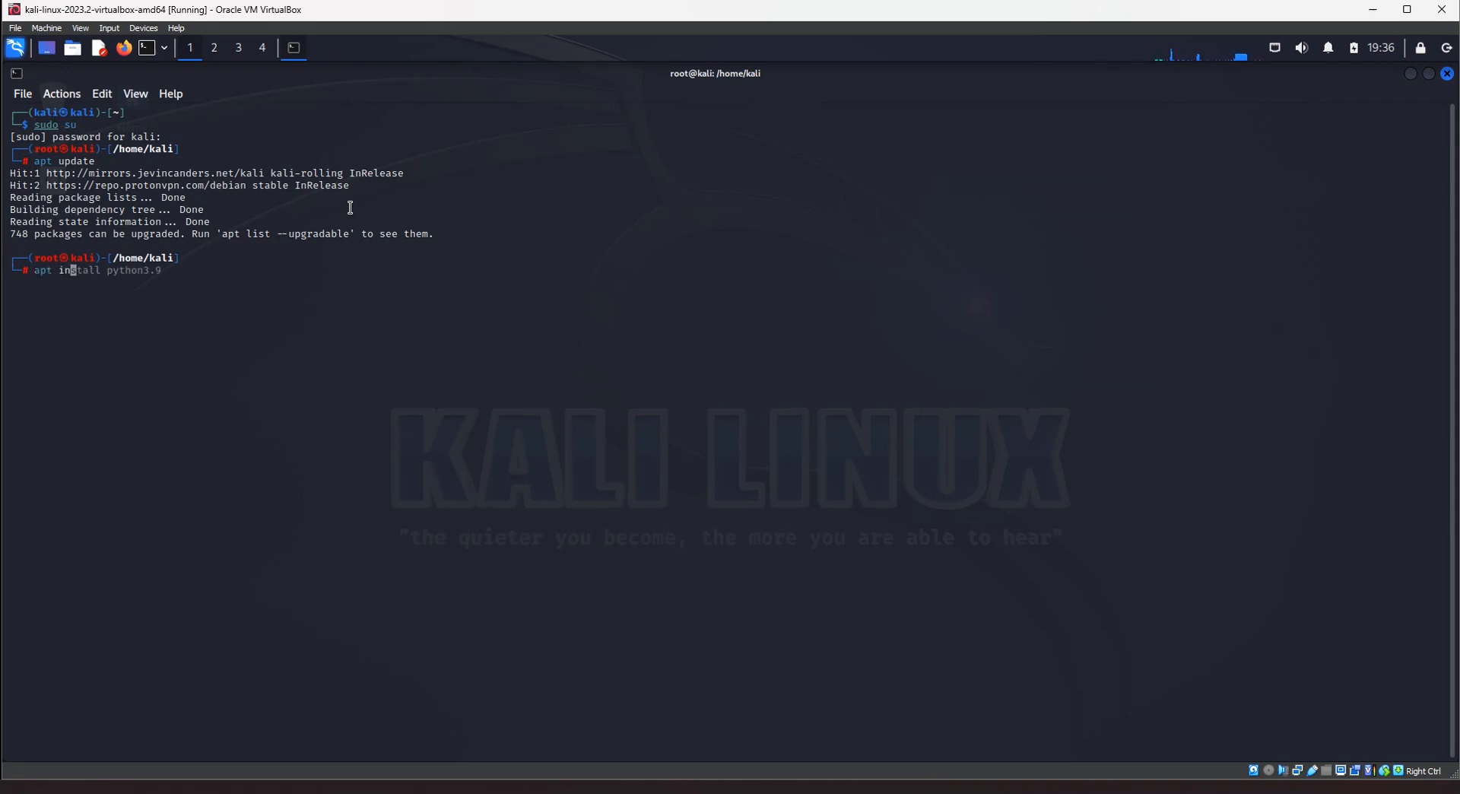
pyautogui.write('zen')
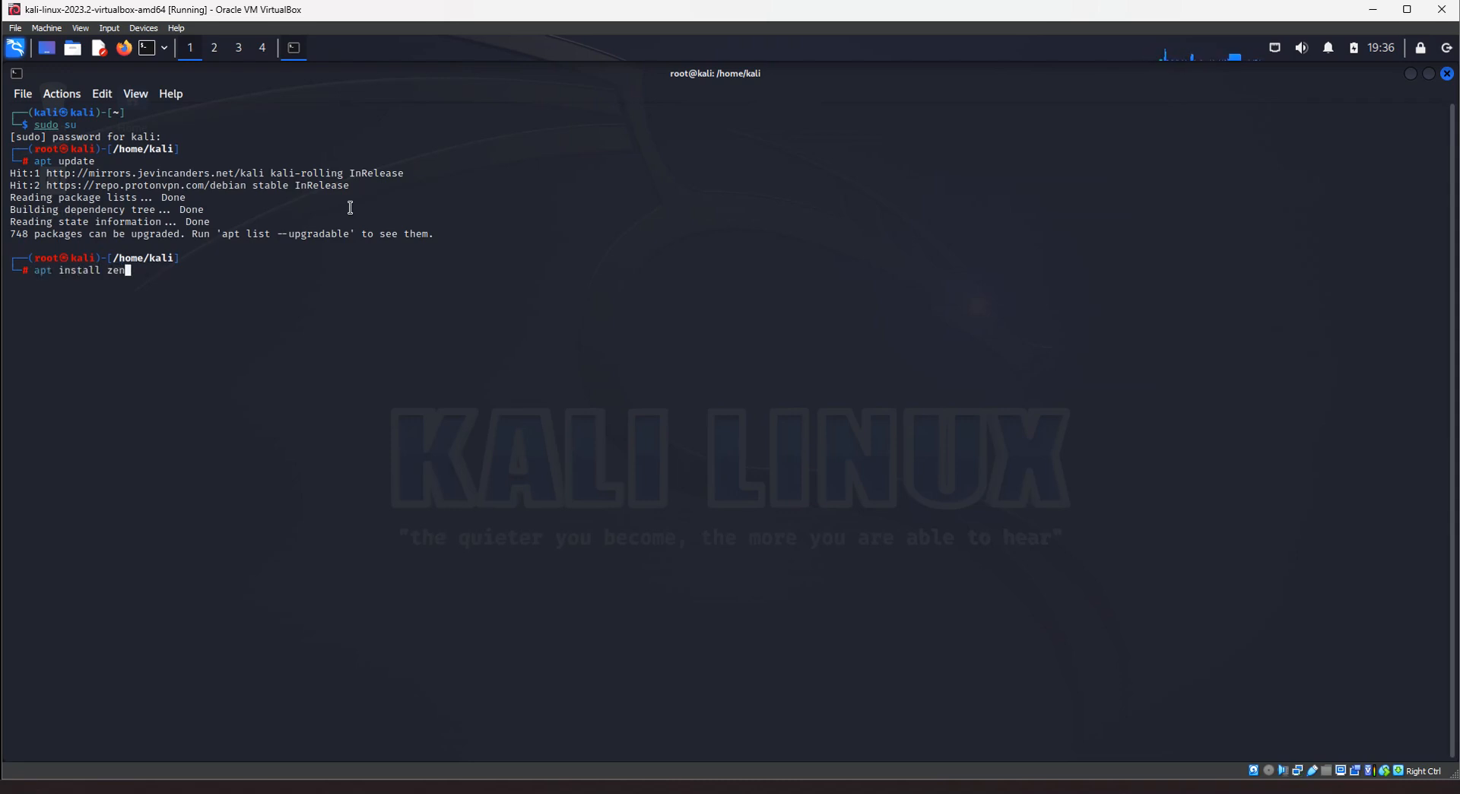
pyautogui.write('map-')
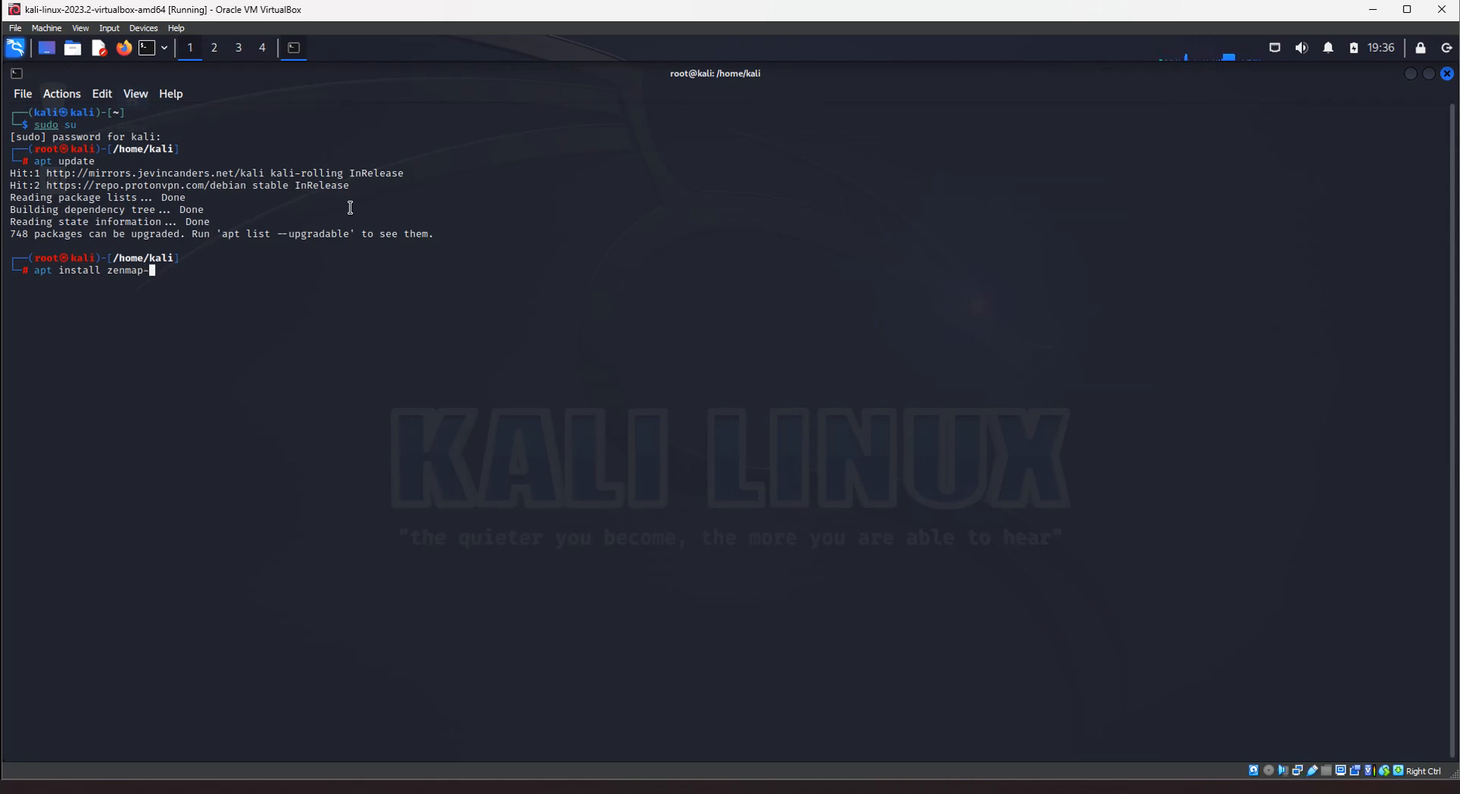
pyautogui.write('kb')
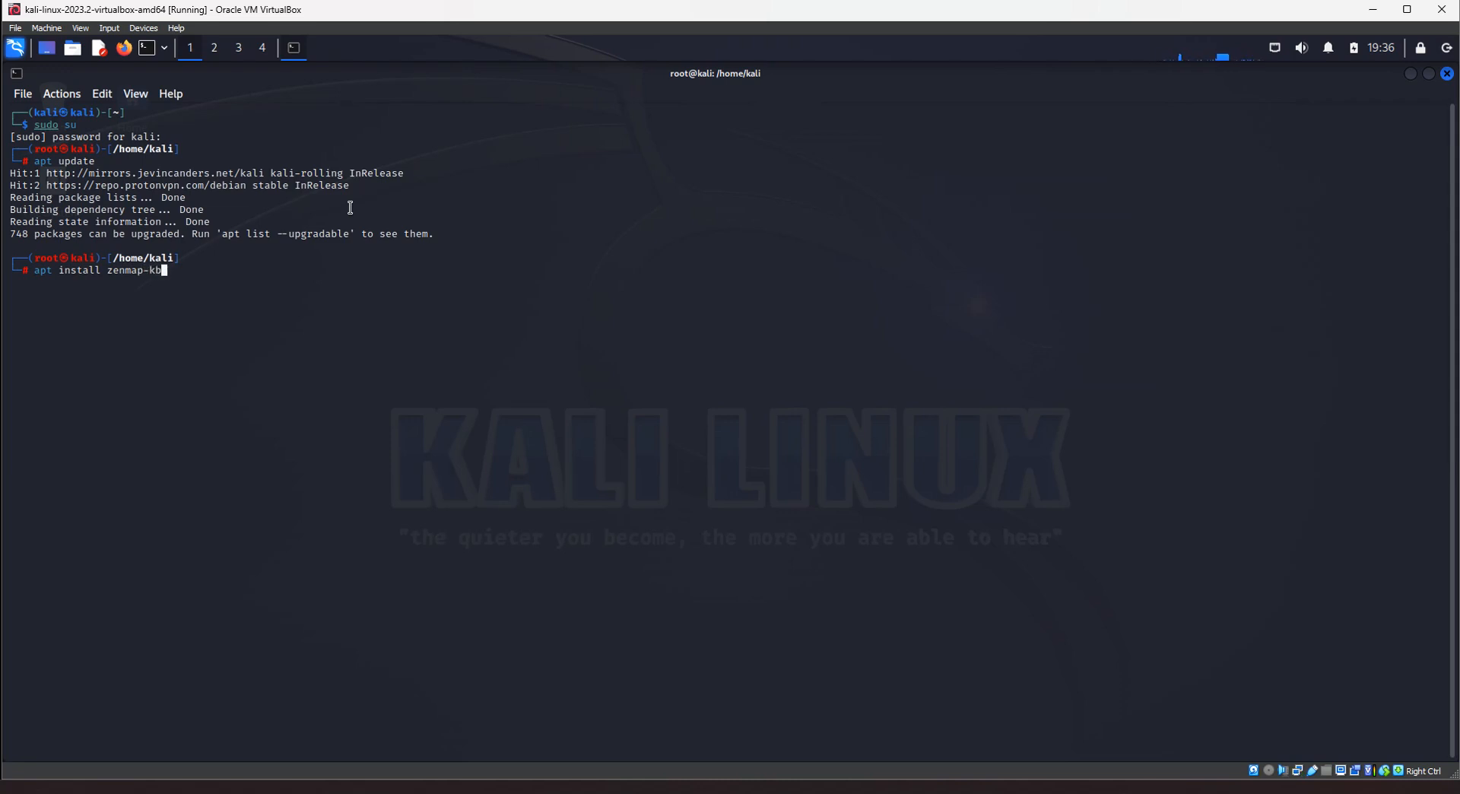
pyautogui.write('x')
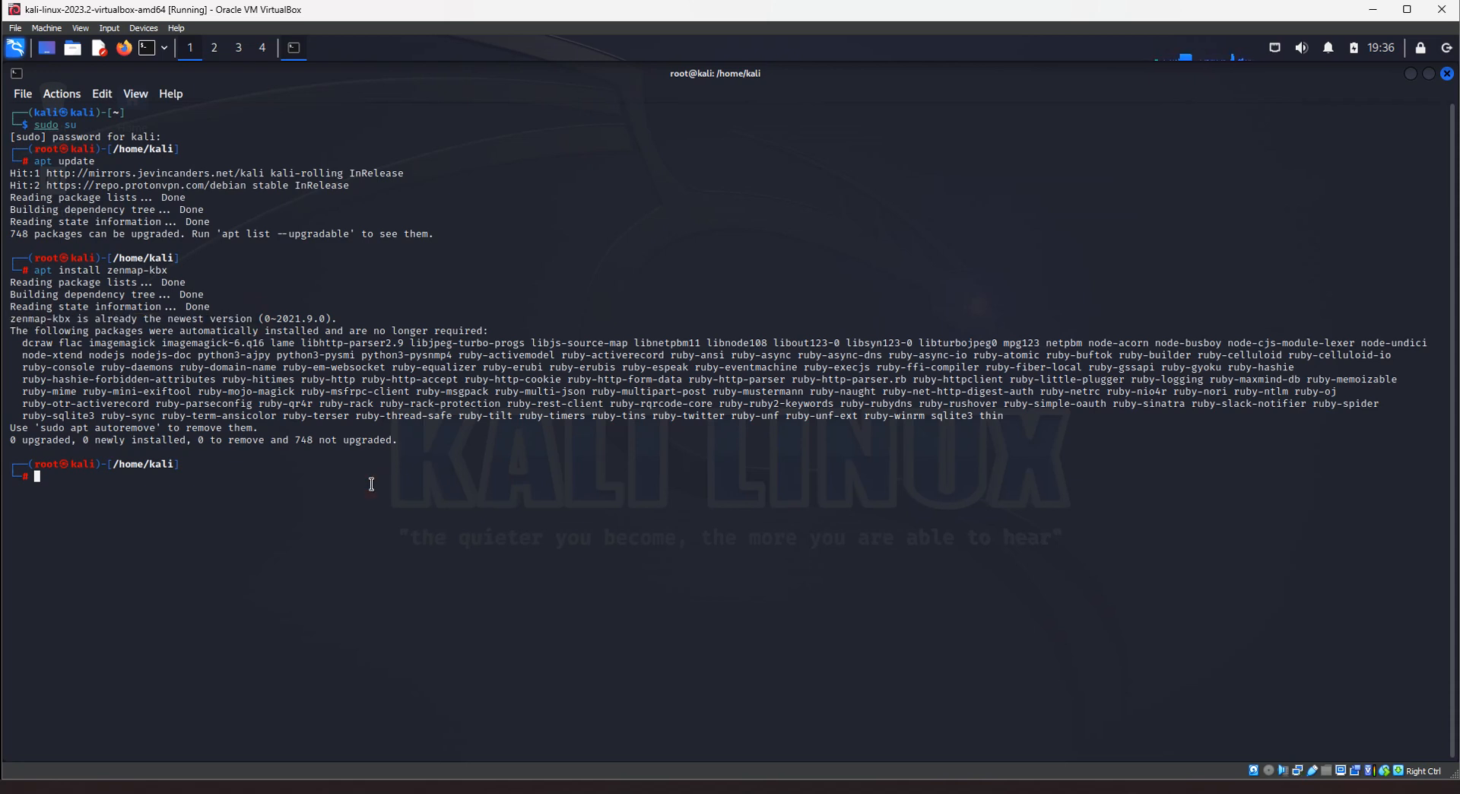
pyautogui.moveTo(111, 169)
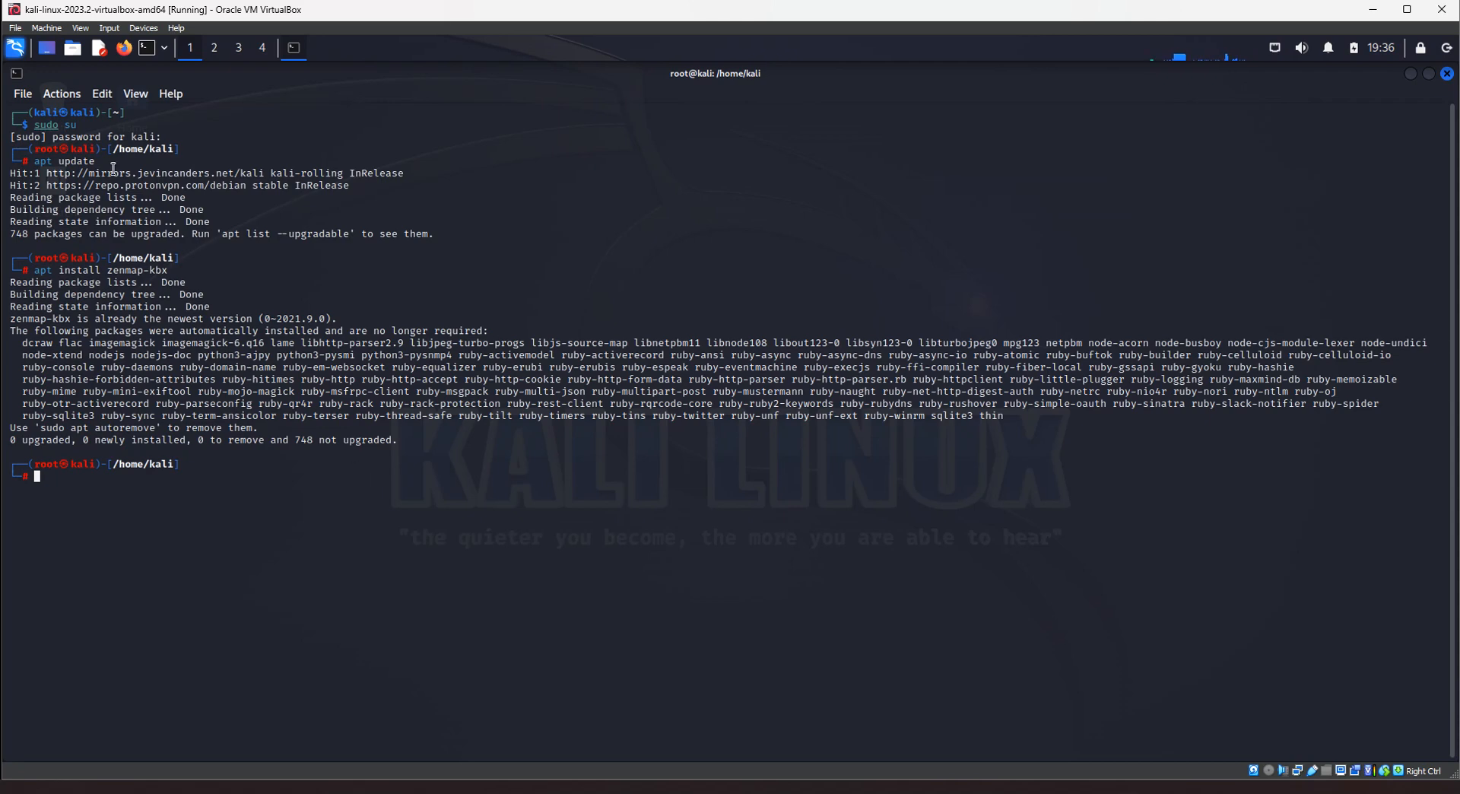
# Check the applications menu for zen, then enter zenmap-kbx at the root prompt.
pyautogui.click(15, 47)
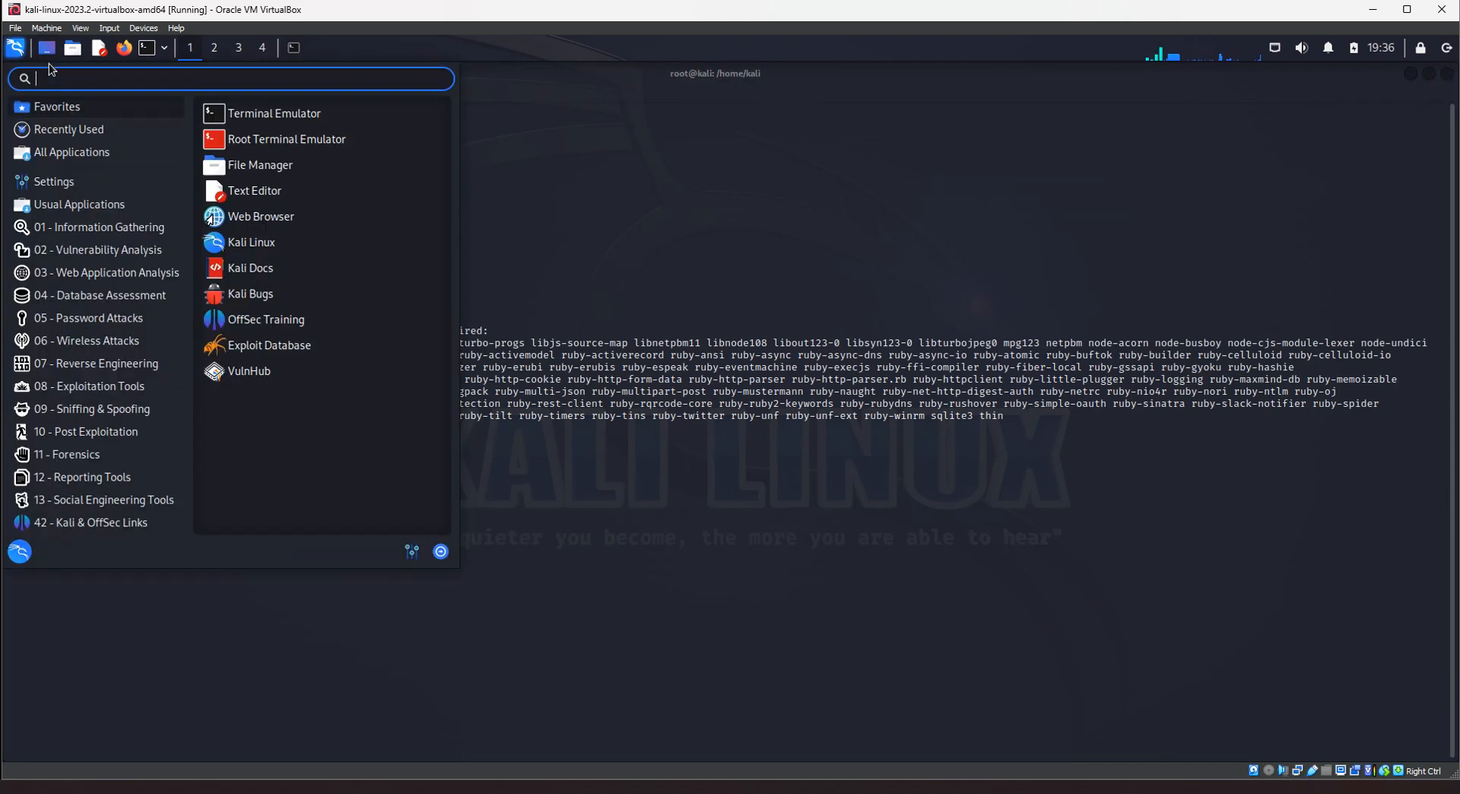
pyautogui.write('zen')
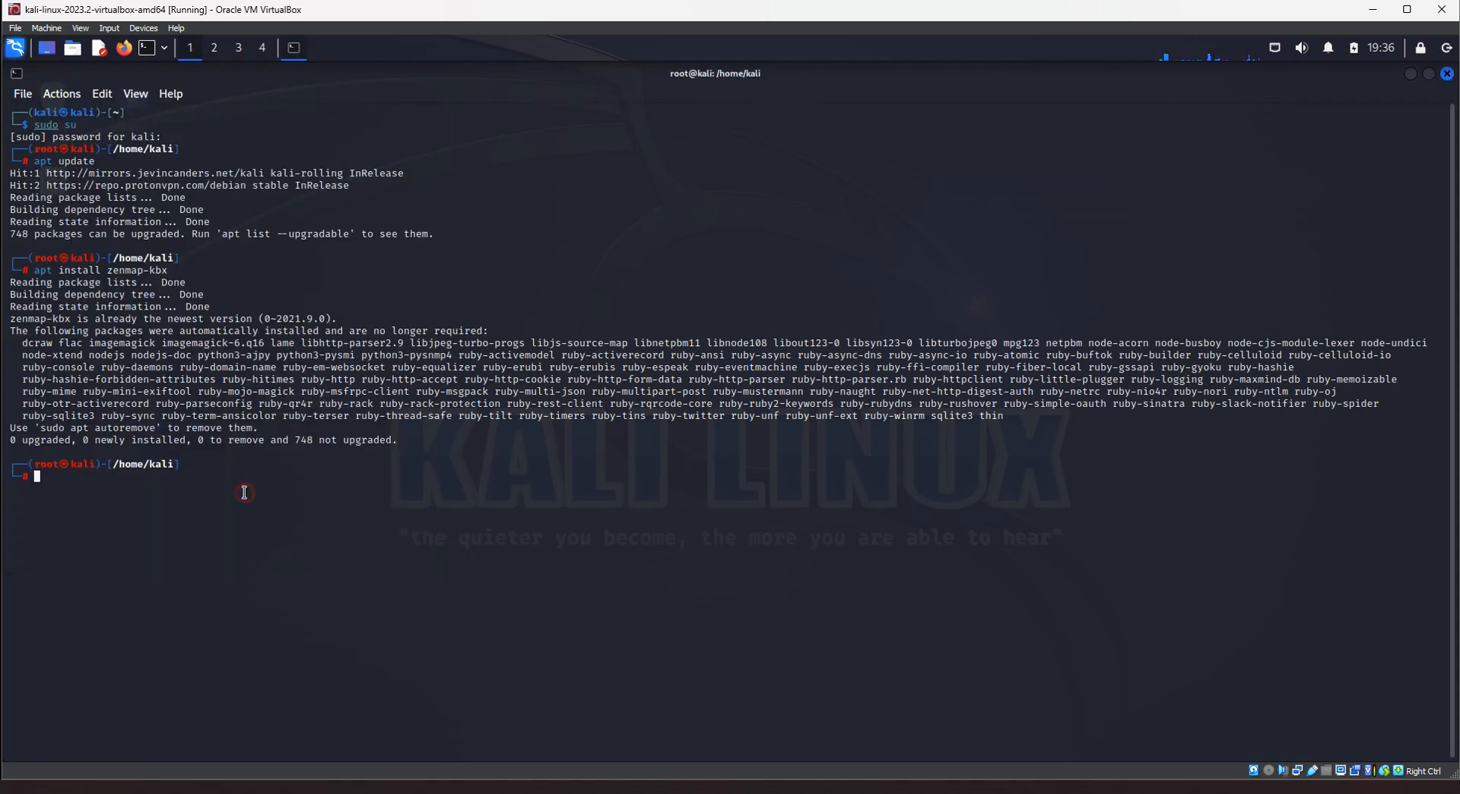
pyautogui.write('zenmap')
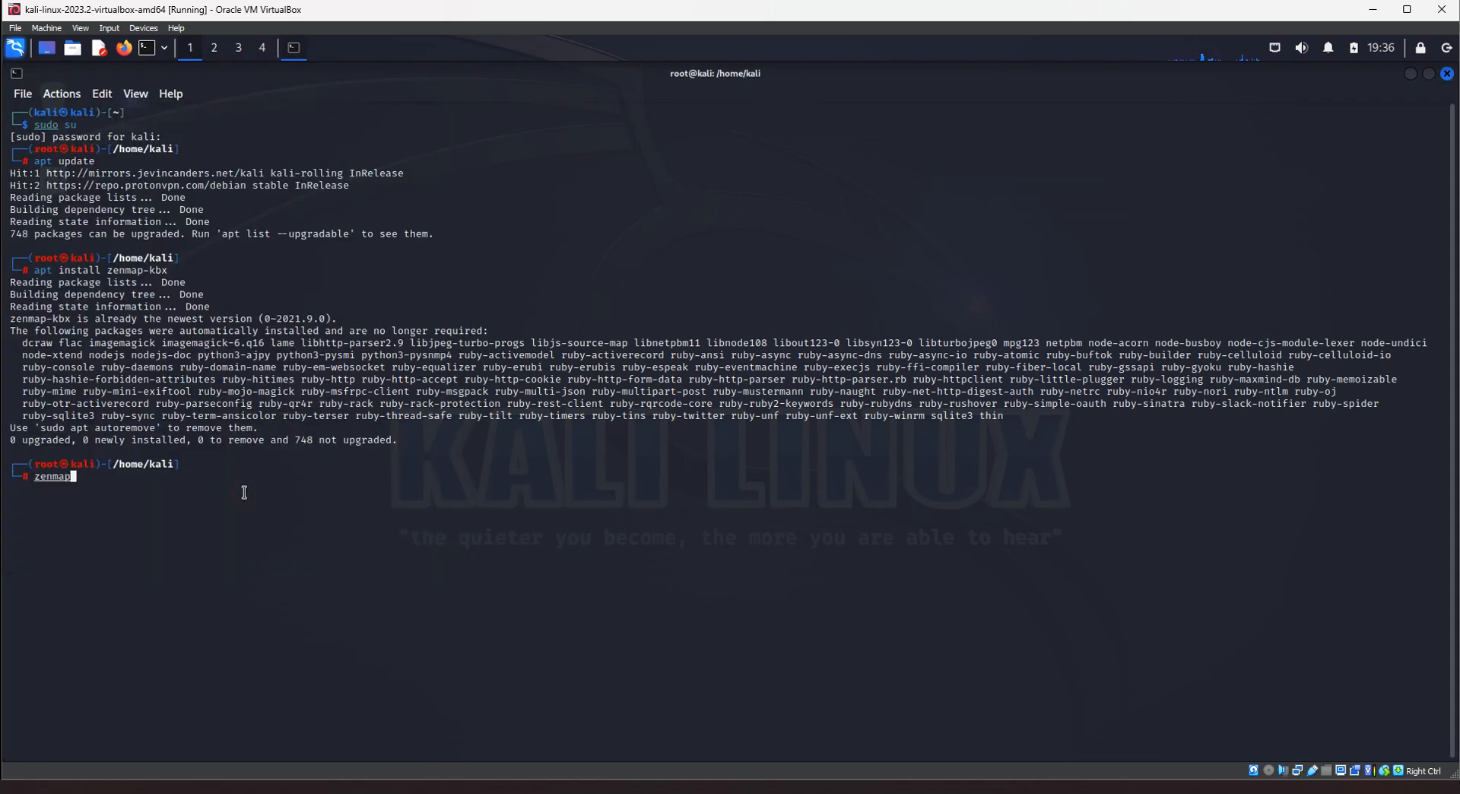
pyautogui.write('-kbx')
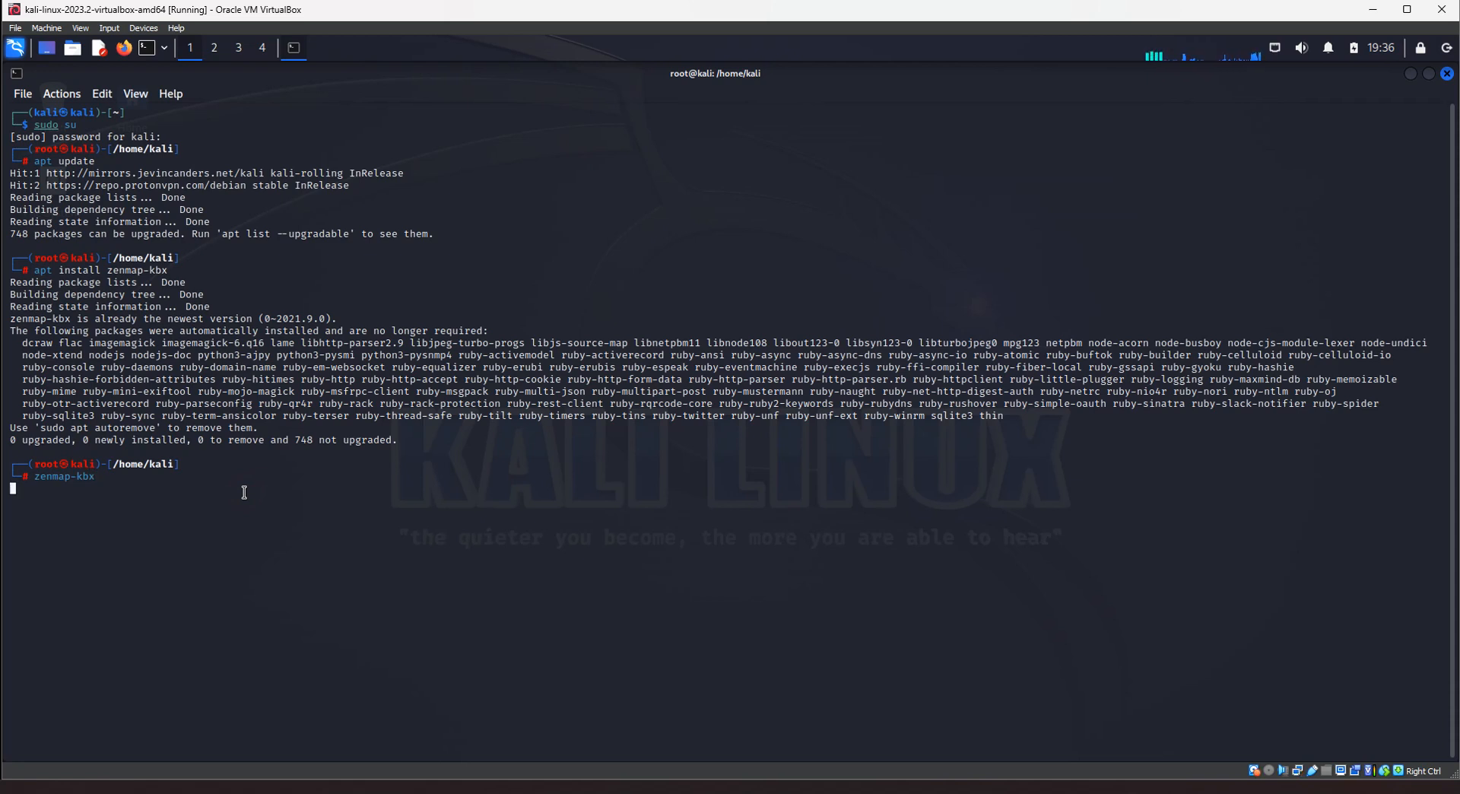
# Launch Zenmap and start entering target 192.168.1.254 with the Intense scan profile.
pyautogui.press('Return')
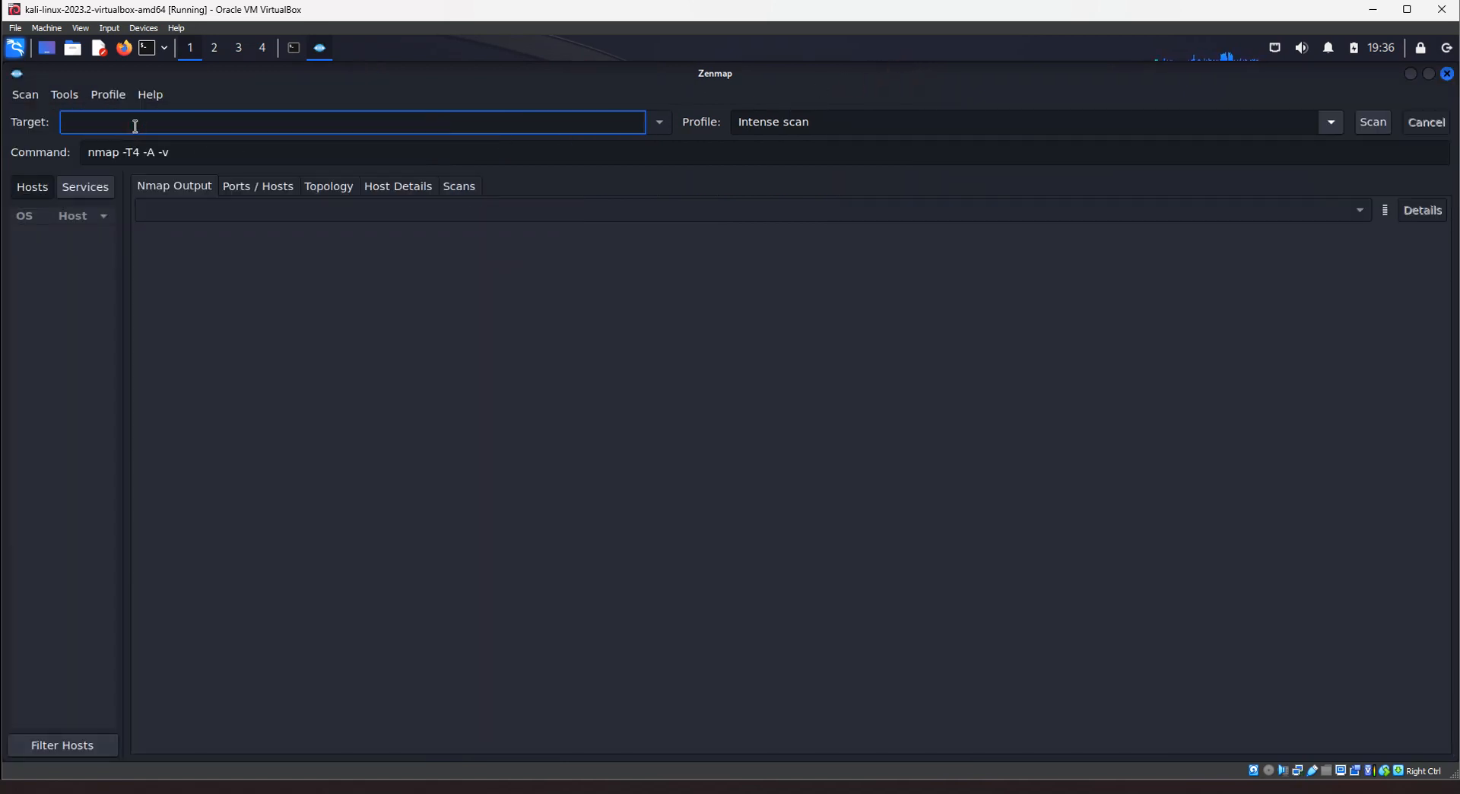
pyautogui.write('192.168.1.254')
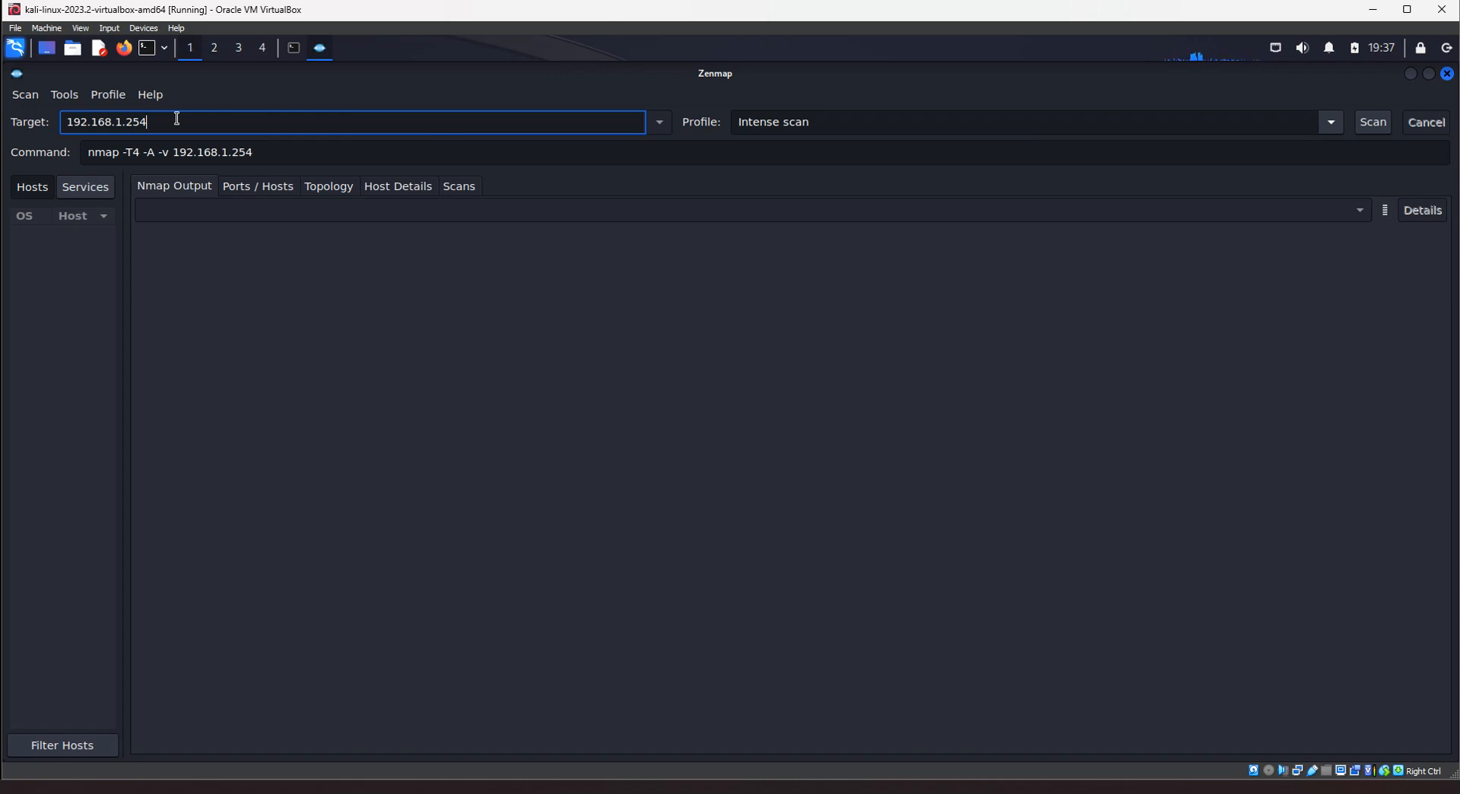
pyautogui.moveTo(820, 145)
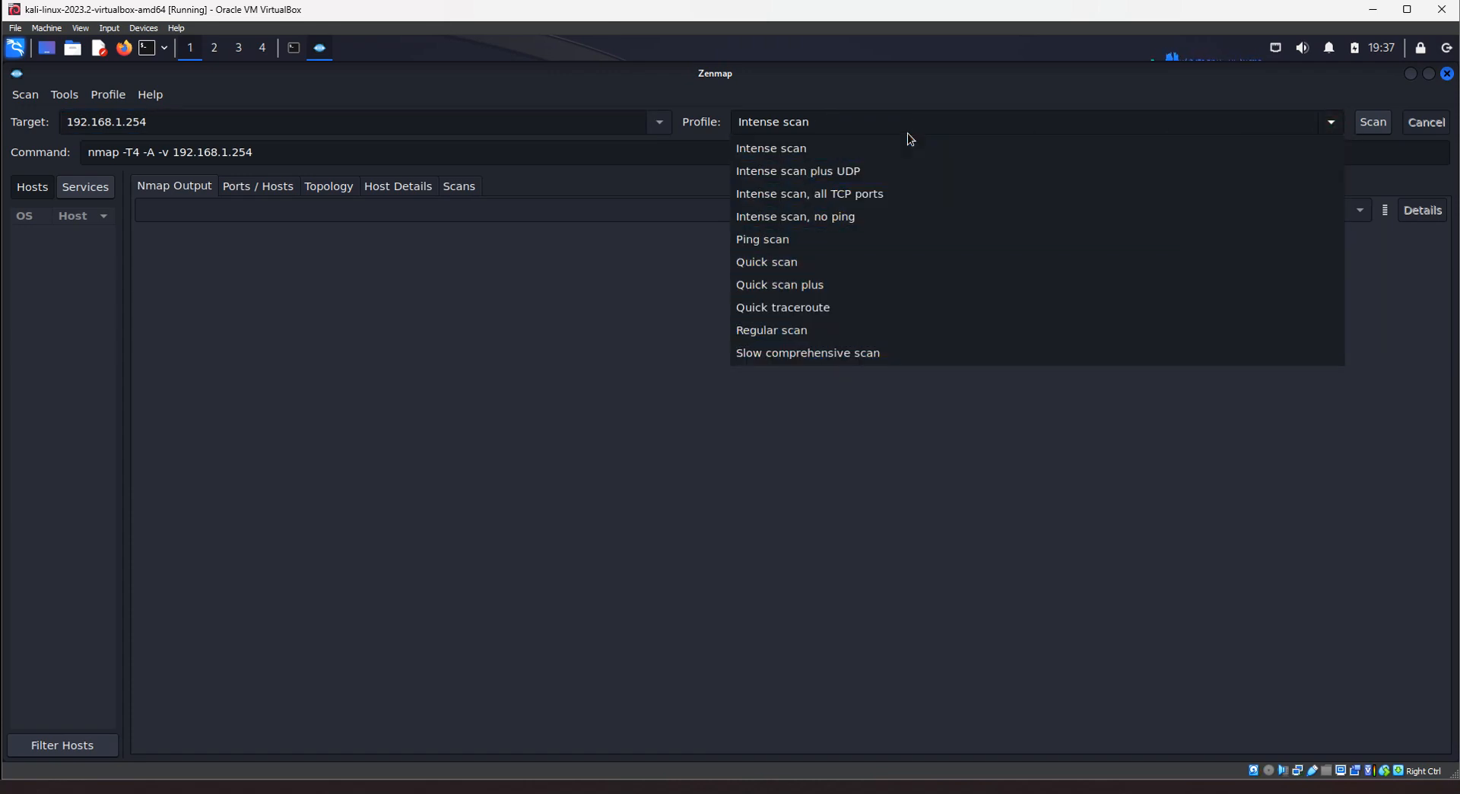
pyautogui.moveTo(903, 147)
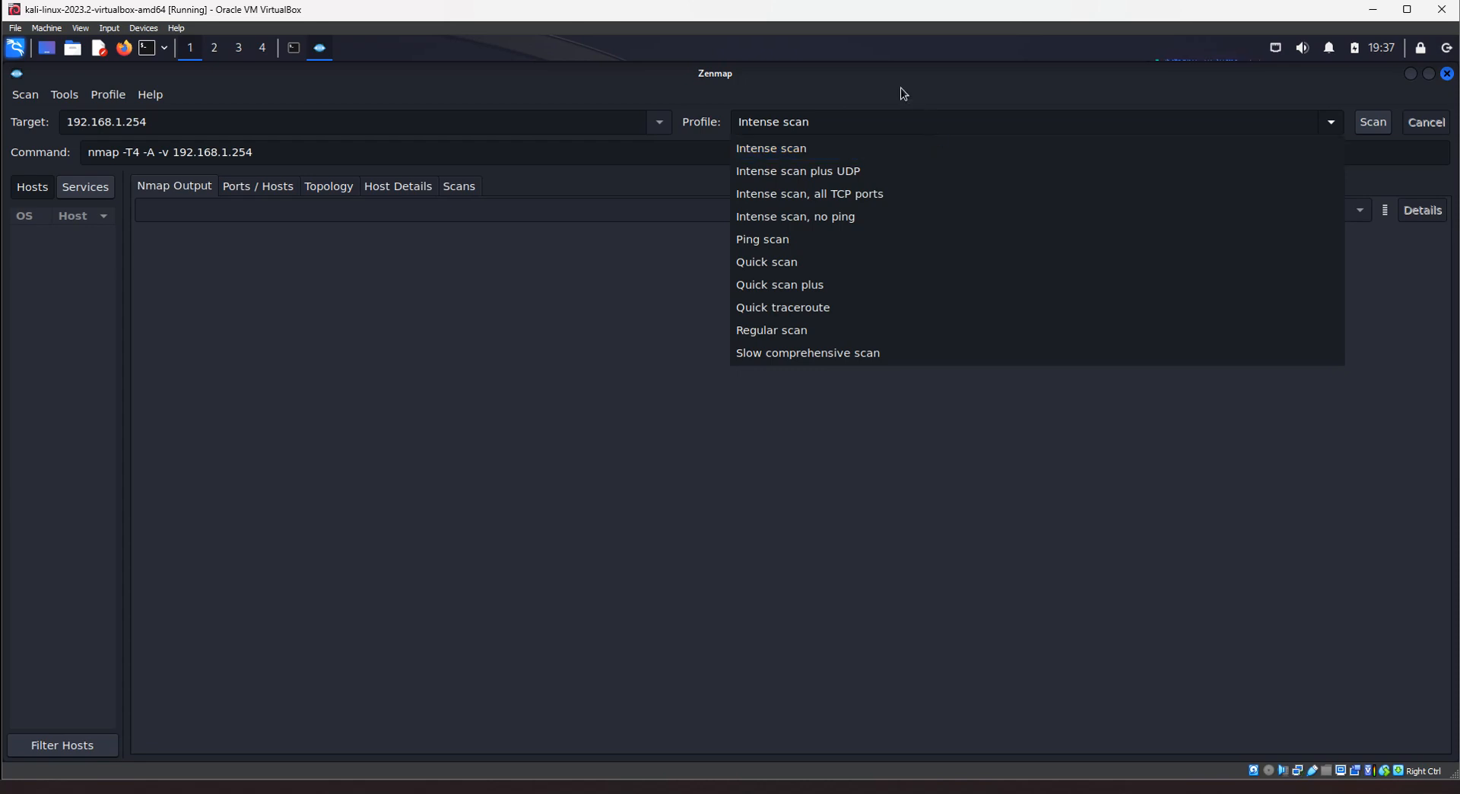
pyautogui.click(769, 148)
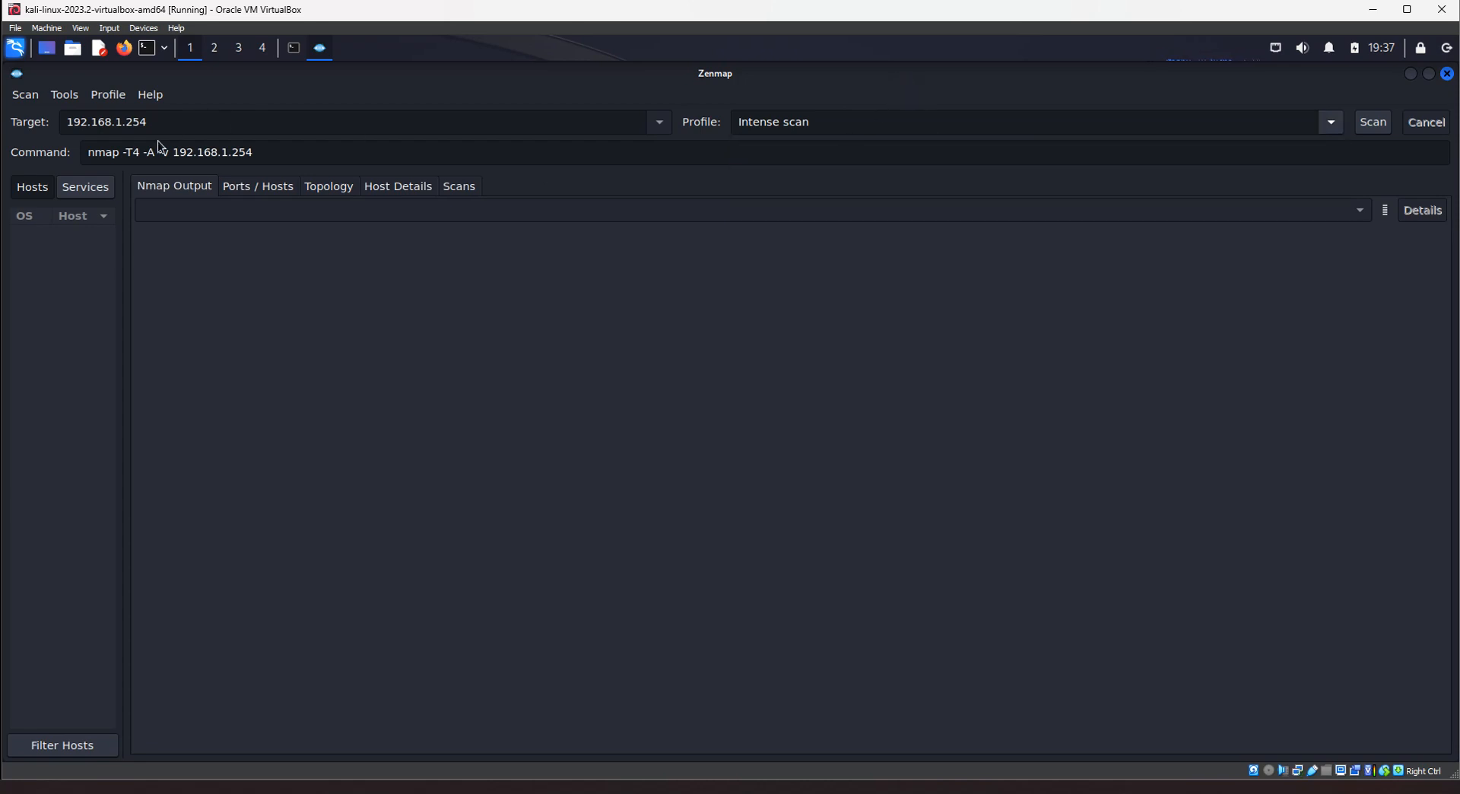
pyautogui.doubleClick(157, 152)
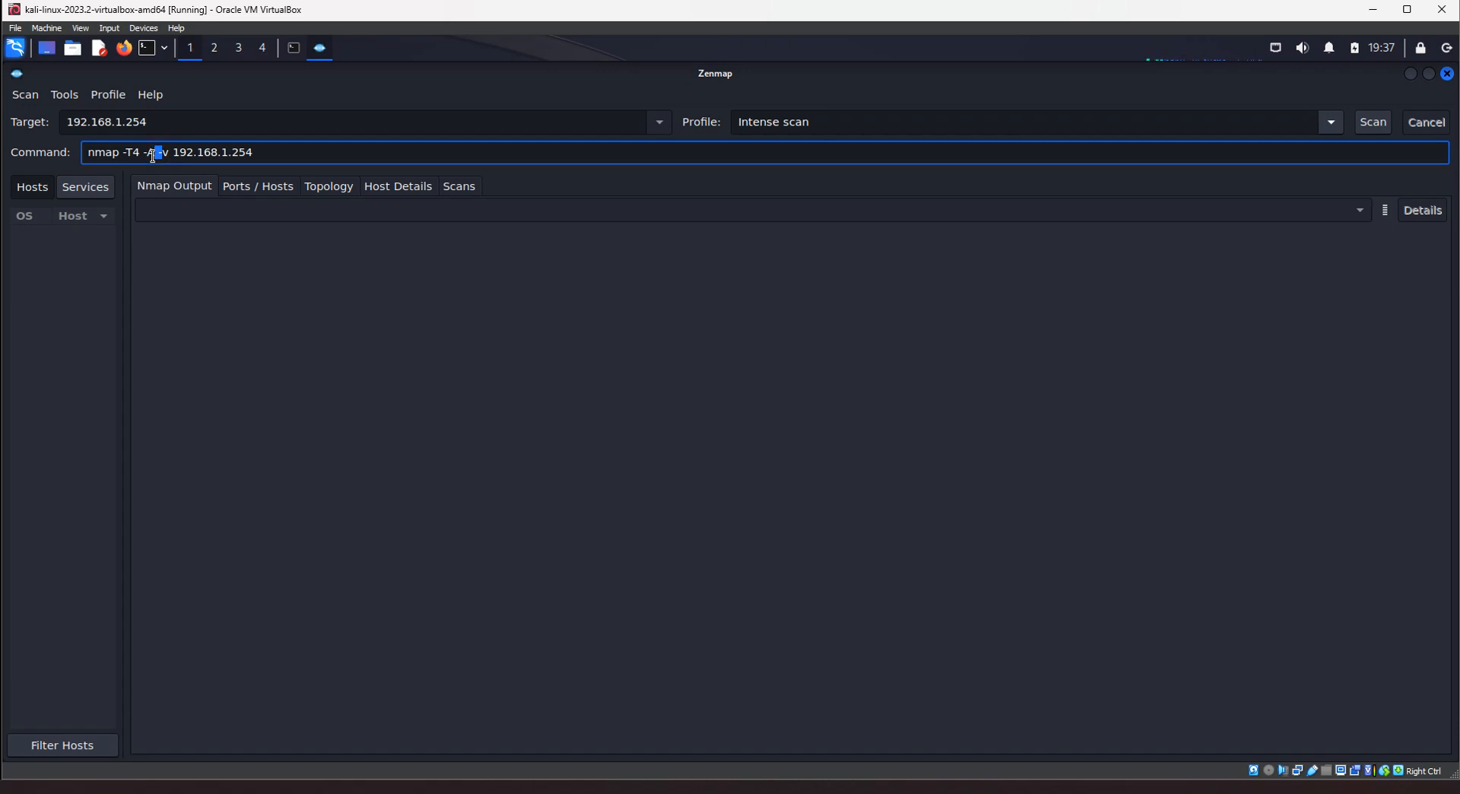
pyautogui.click(157, 152)
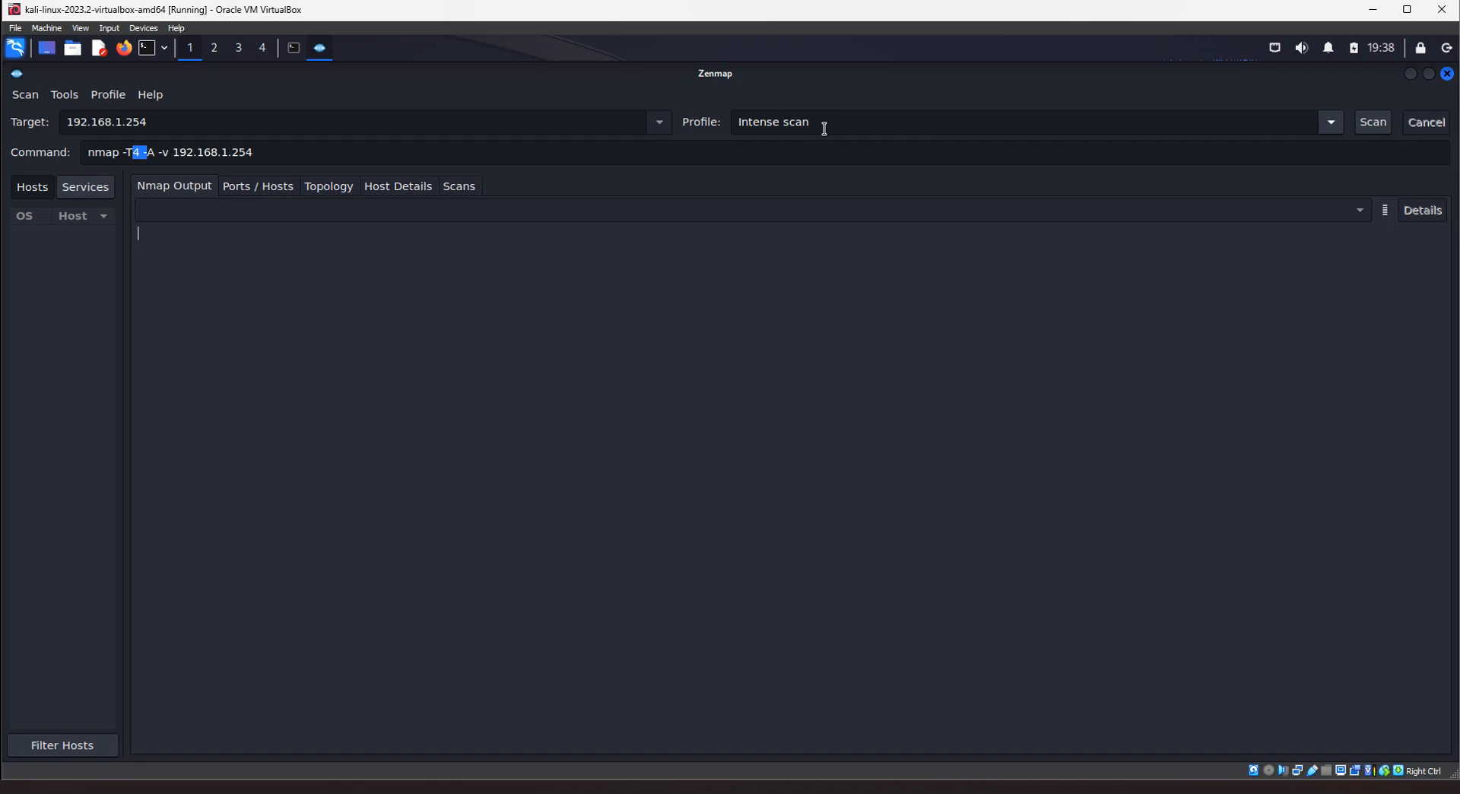
pyautogui.moveTo(883, 116)
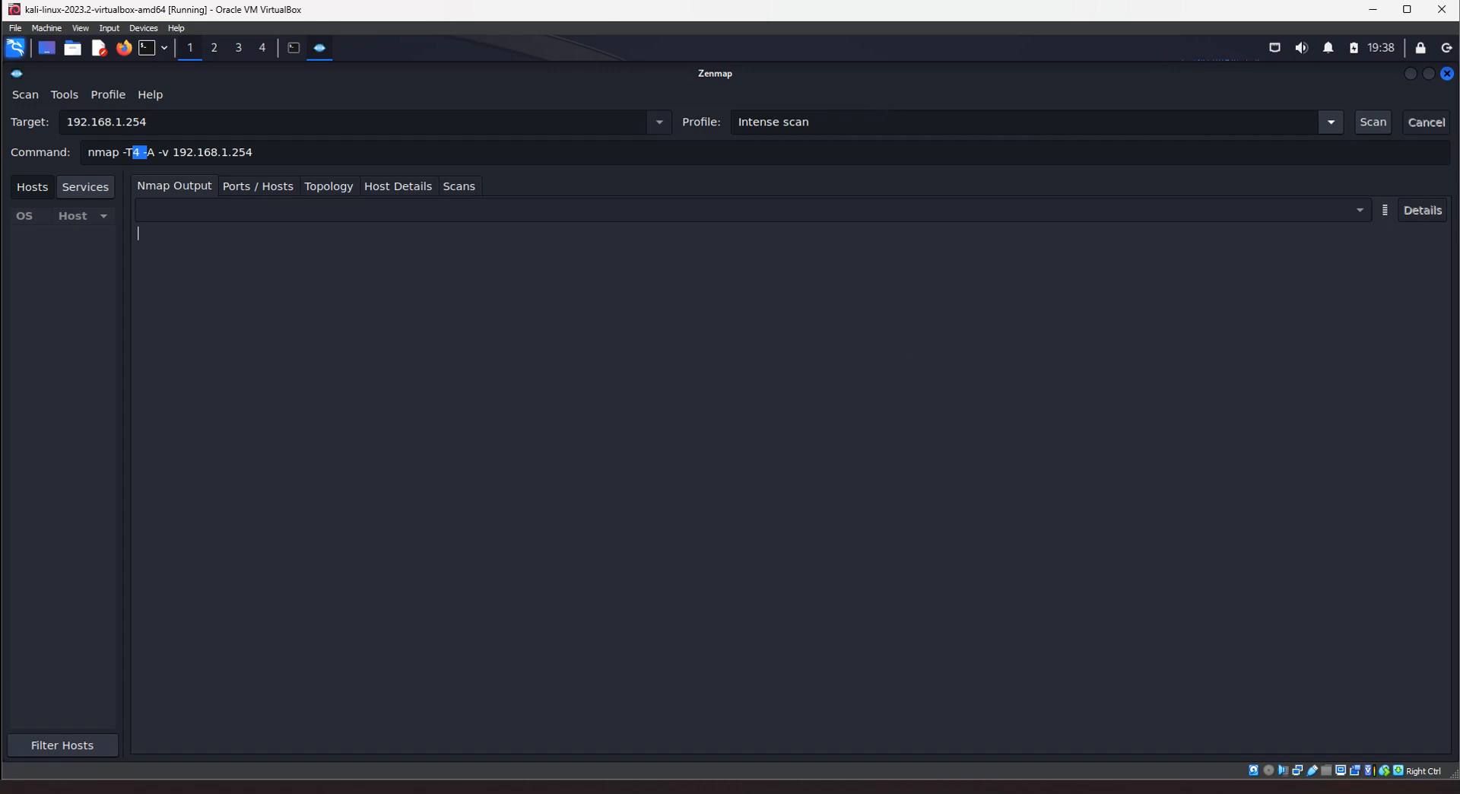
pyautogui.moveTo(1346, 133)
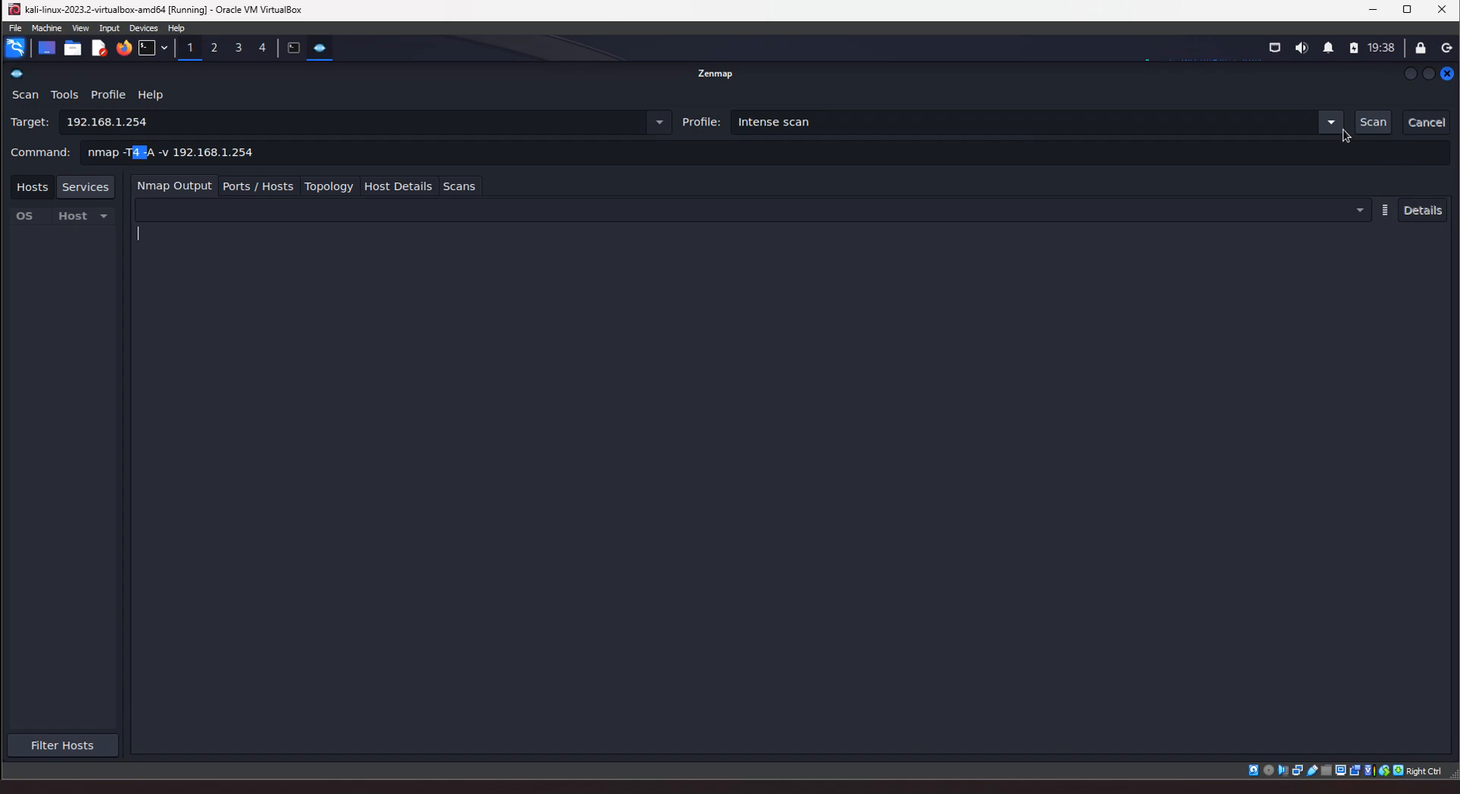
# Choose the Quick scan profile, giving nmap -T4 -F 192.168.1.254.
pyautogui.click(1331, 122)
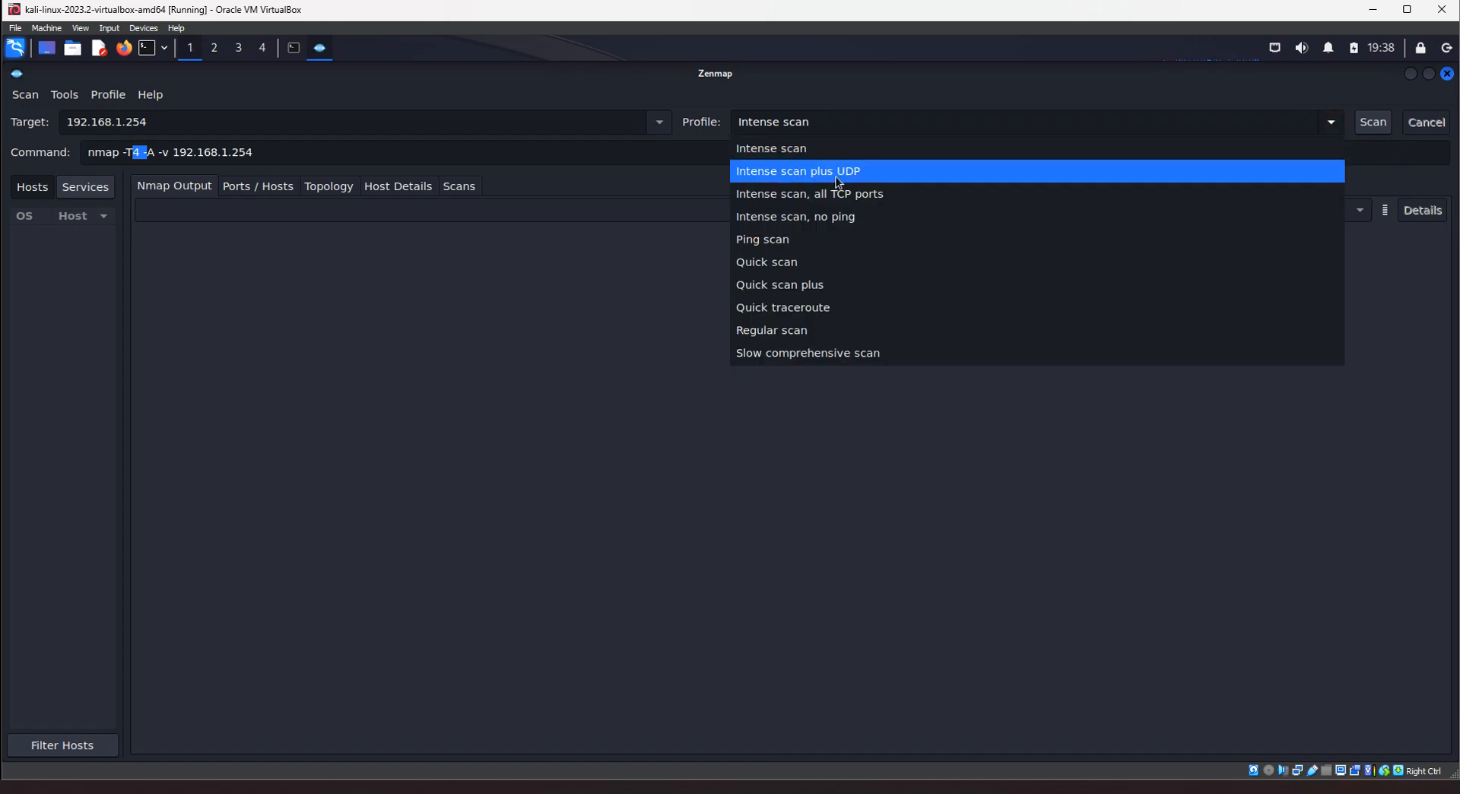
pyautogui.moveTo(780, 148)
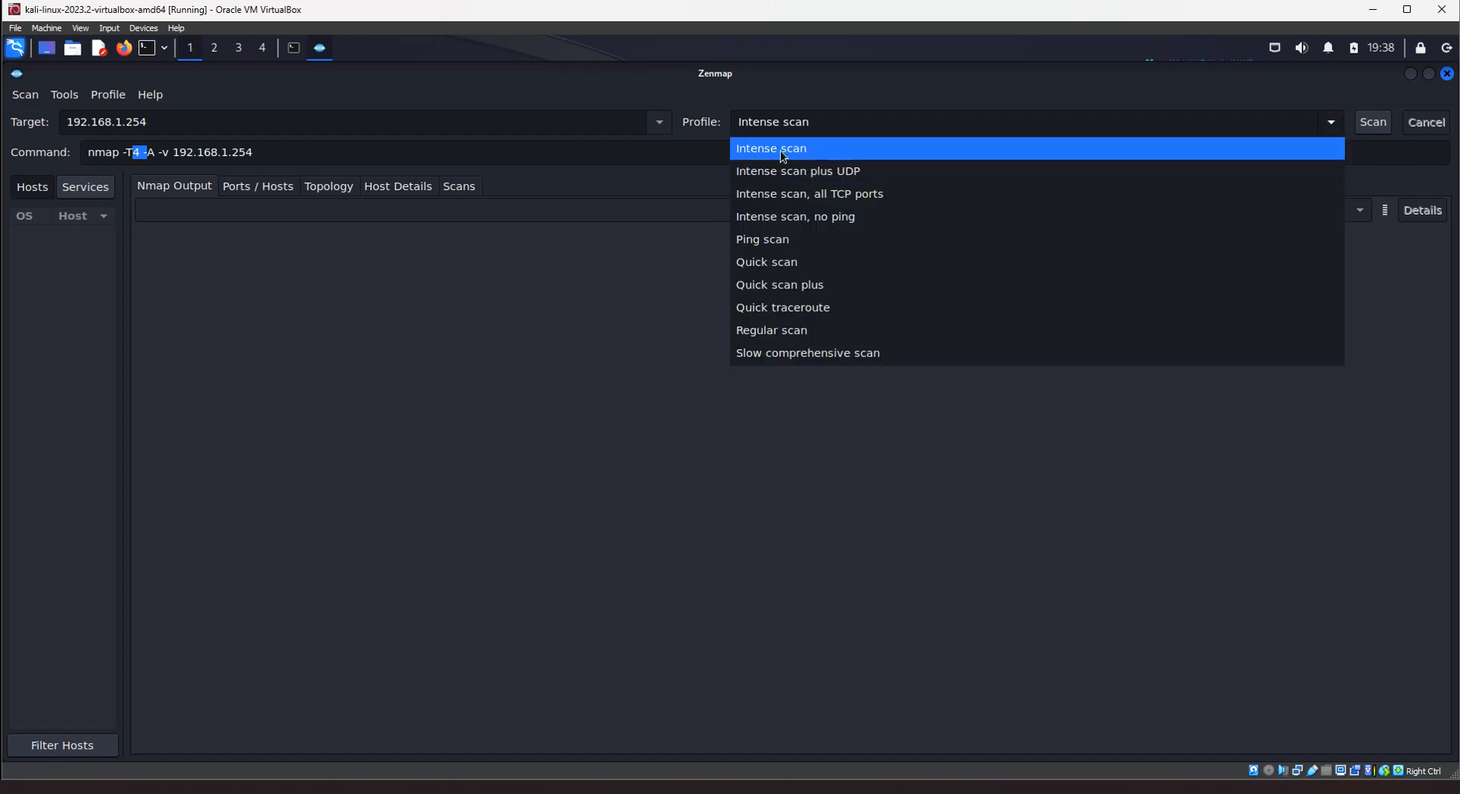
pyautogui.moveTo(791, 172)
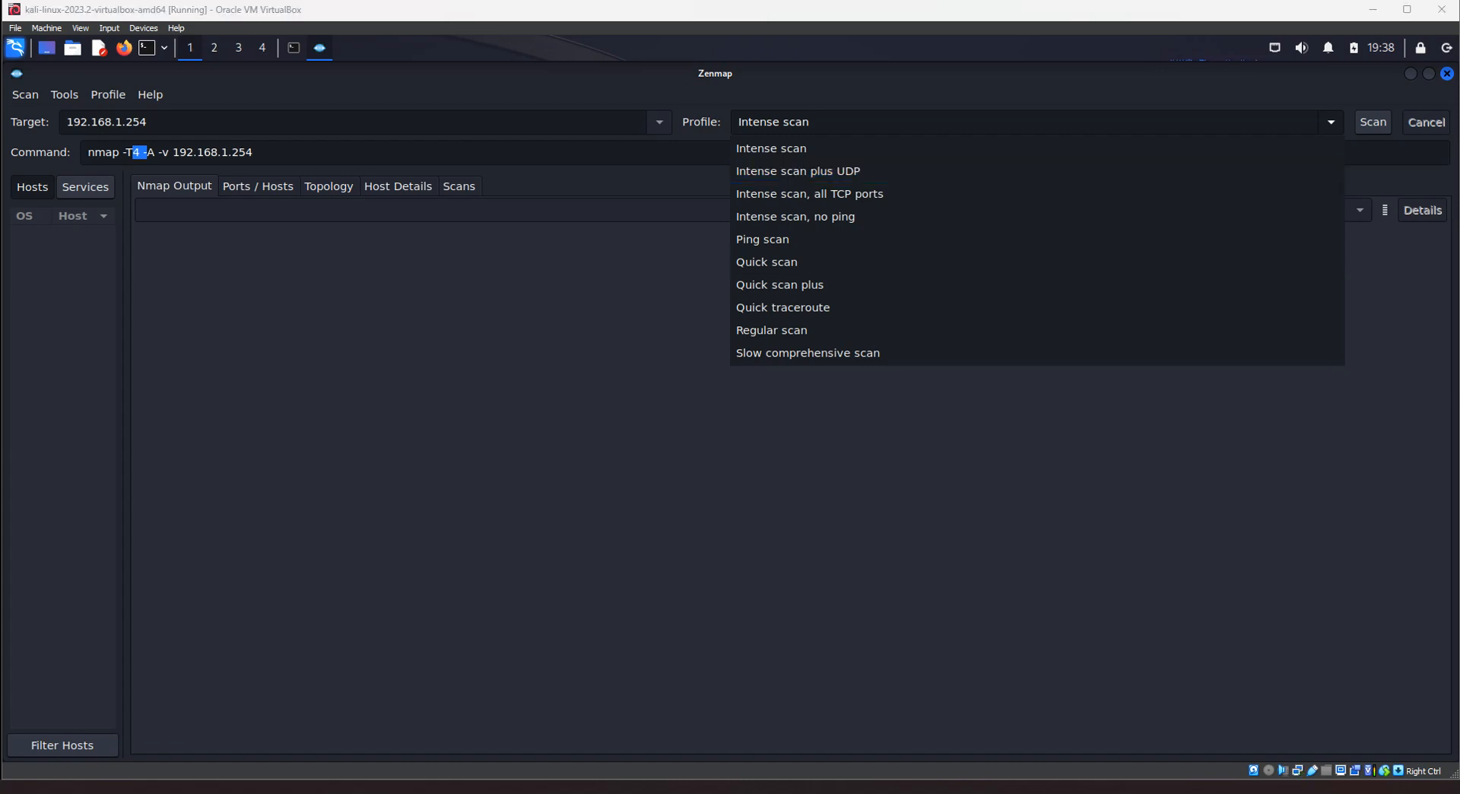
pyautogui.moveTo(777, 261)
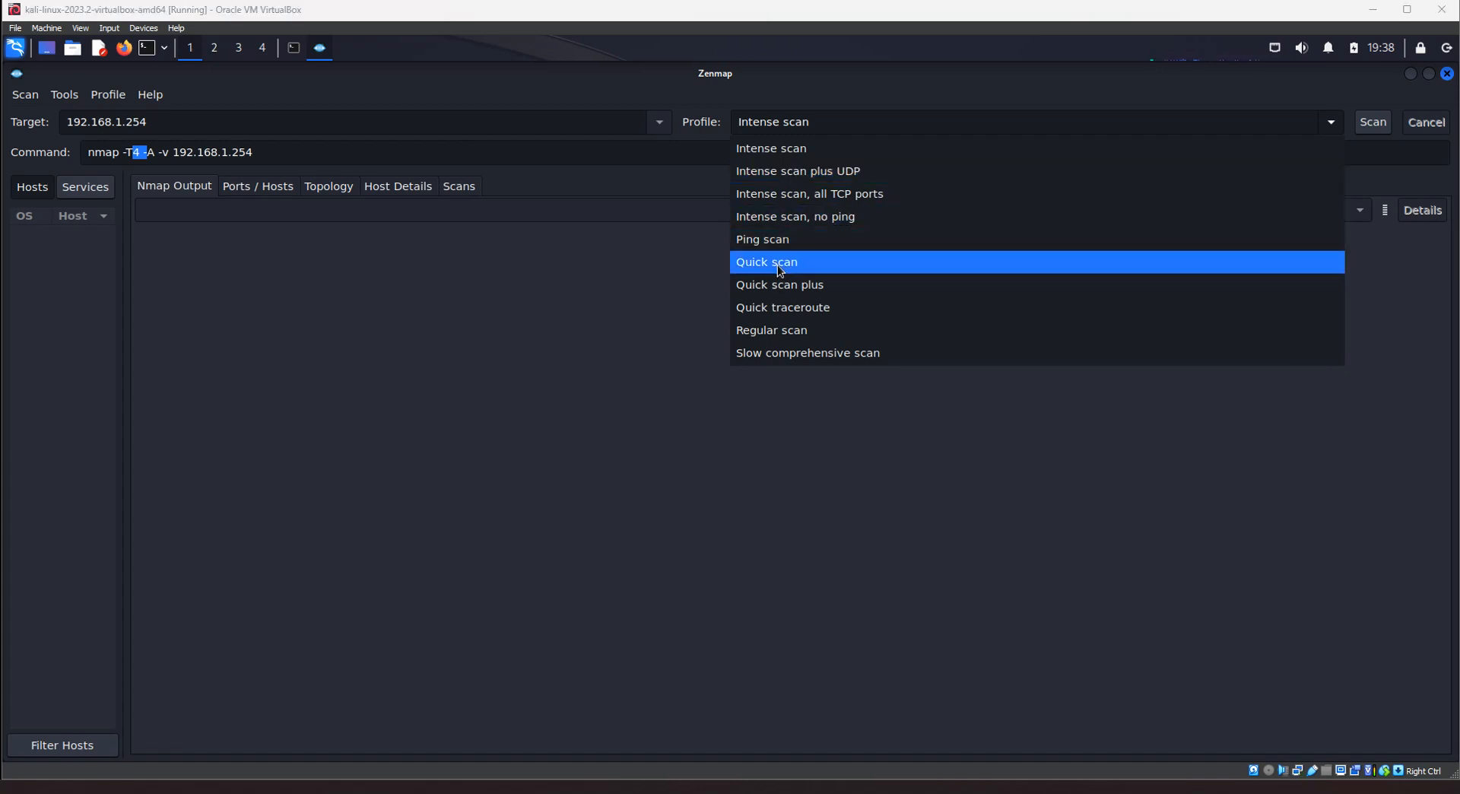
pyautogui.click(765, 261)
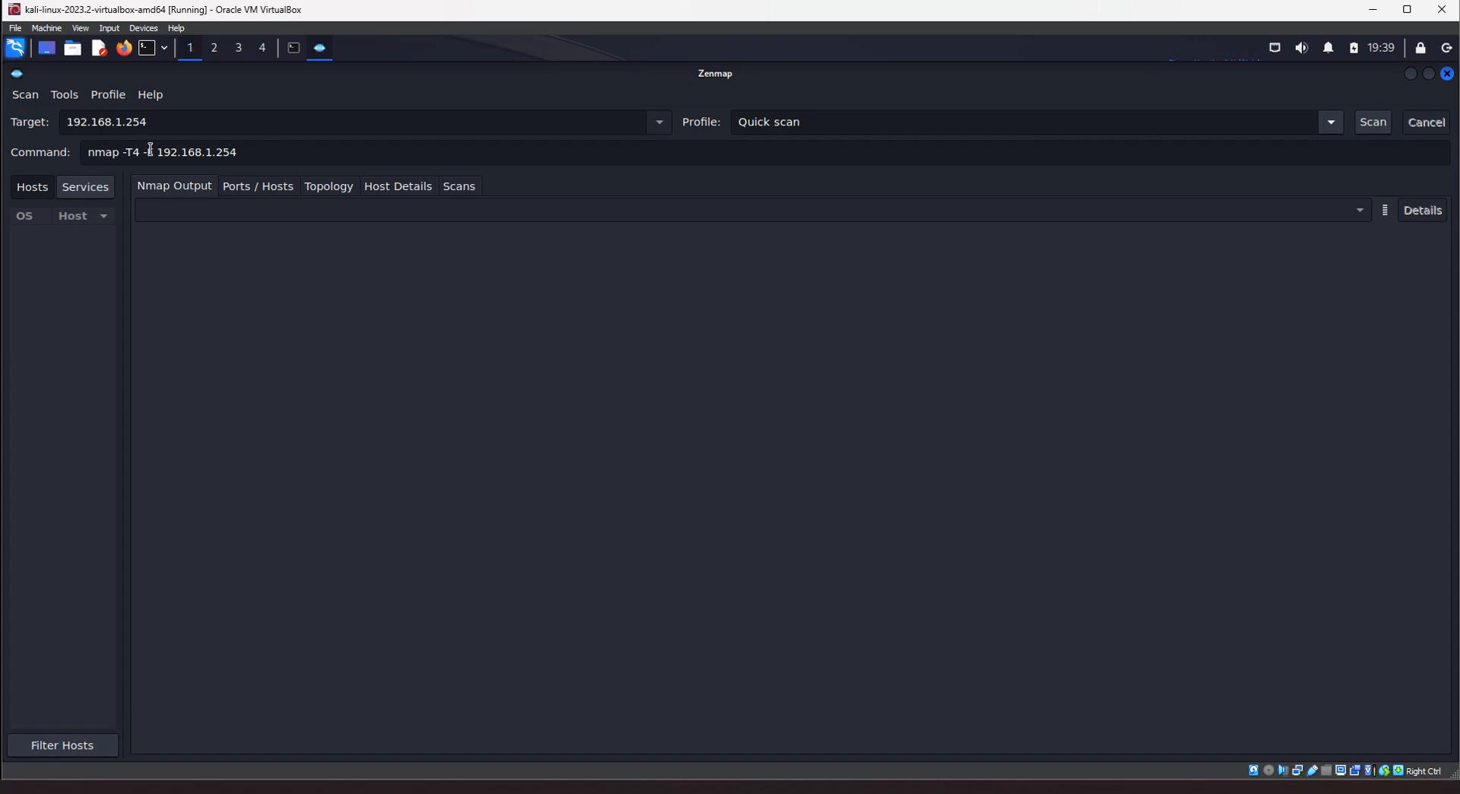
pyautogui.click(162, 152)
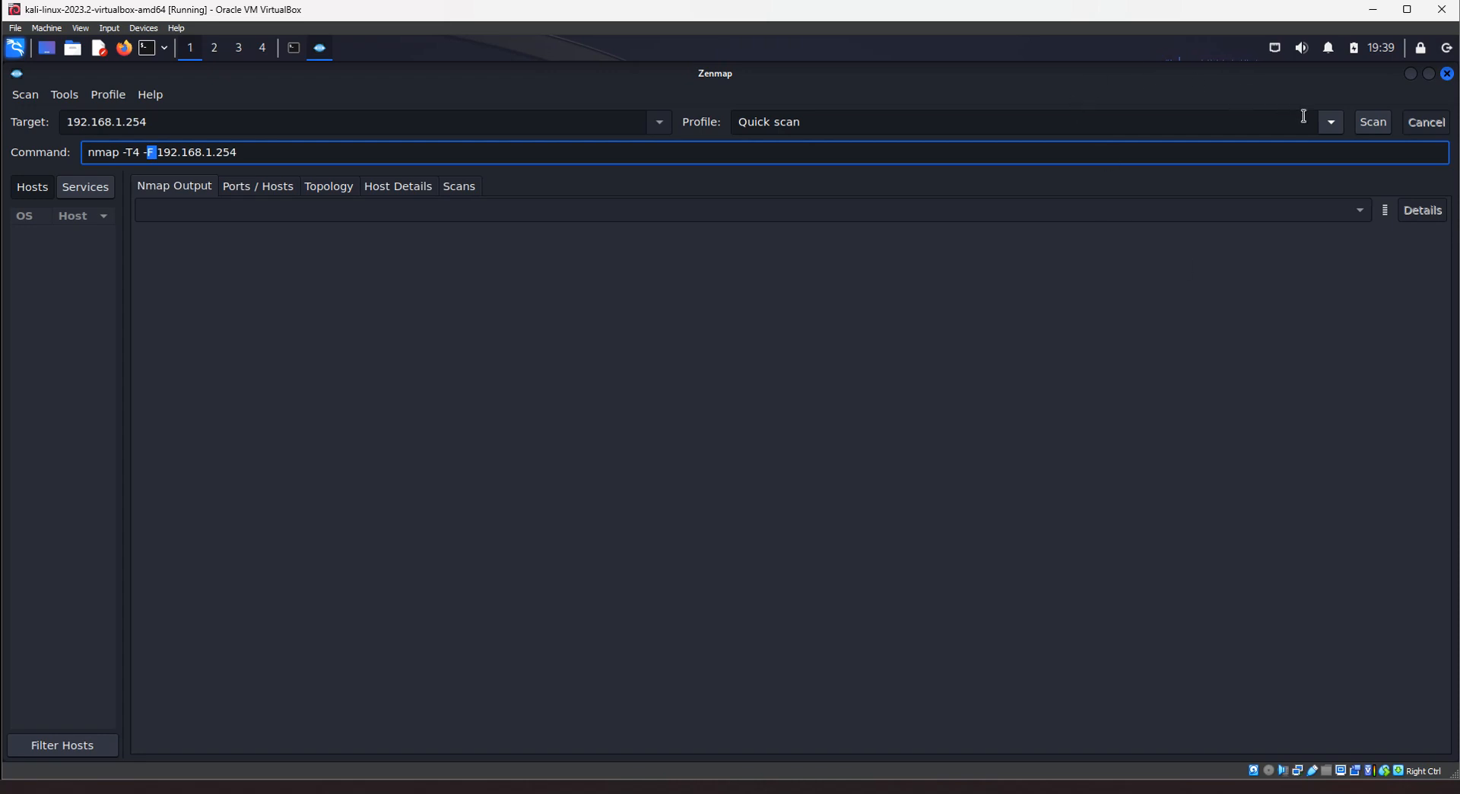
# Choose the Ping scan profile, giving nmap -sn 192.168.1.254, and reopen the profile list.
pyautogui.click(1329, 121)
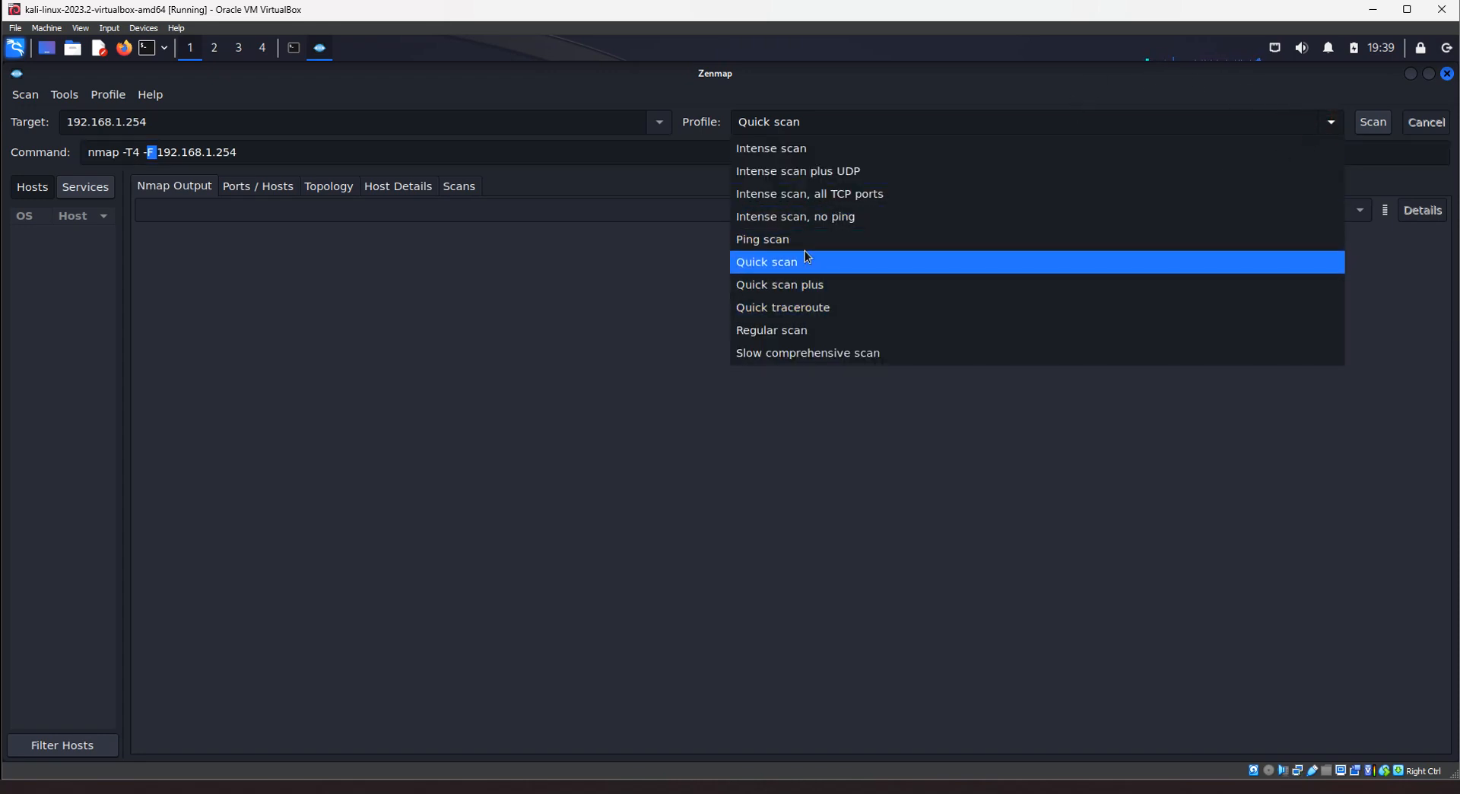
pyautogui.click(762, 239)
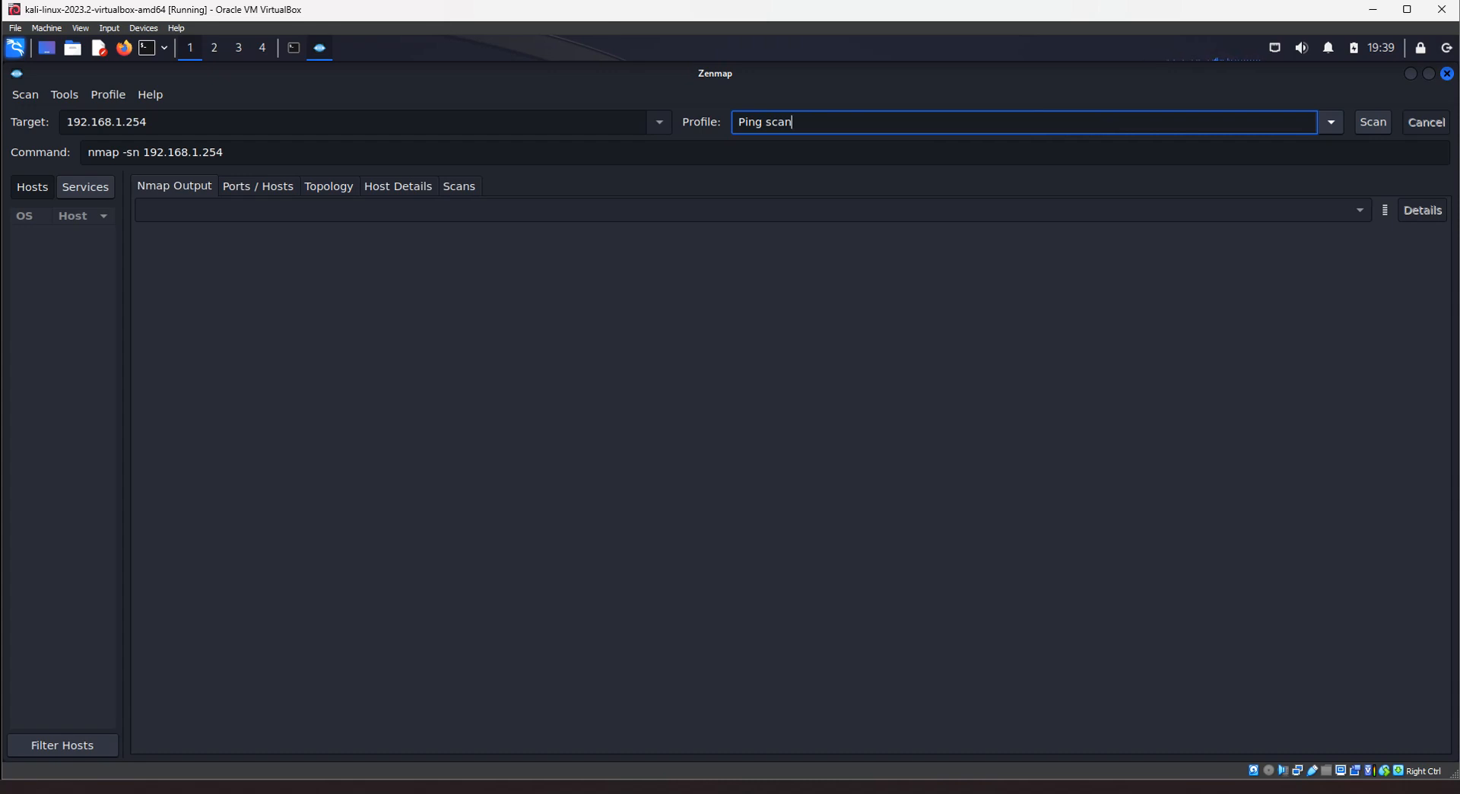
pyautogui.click(1331, 121)
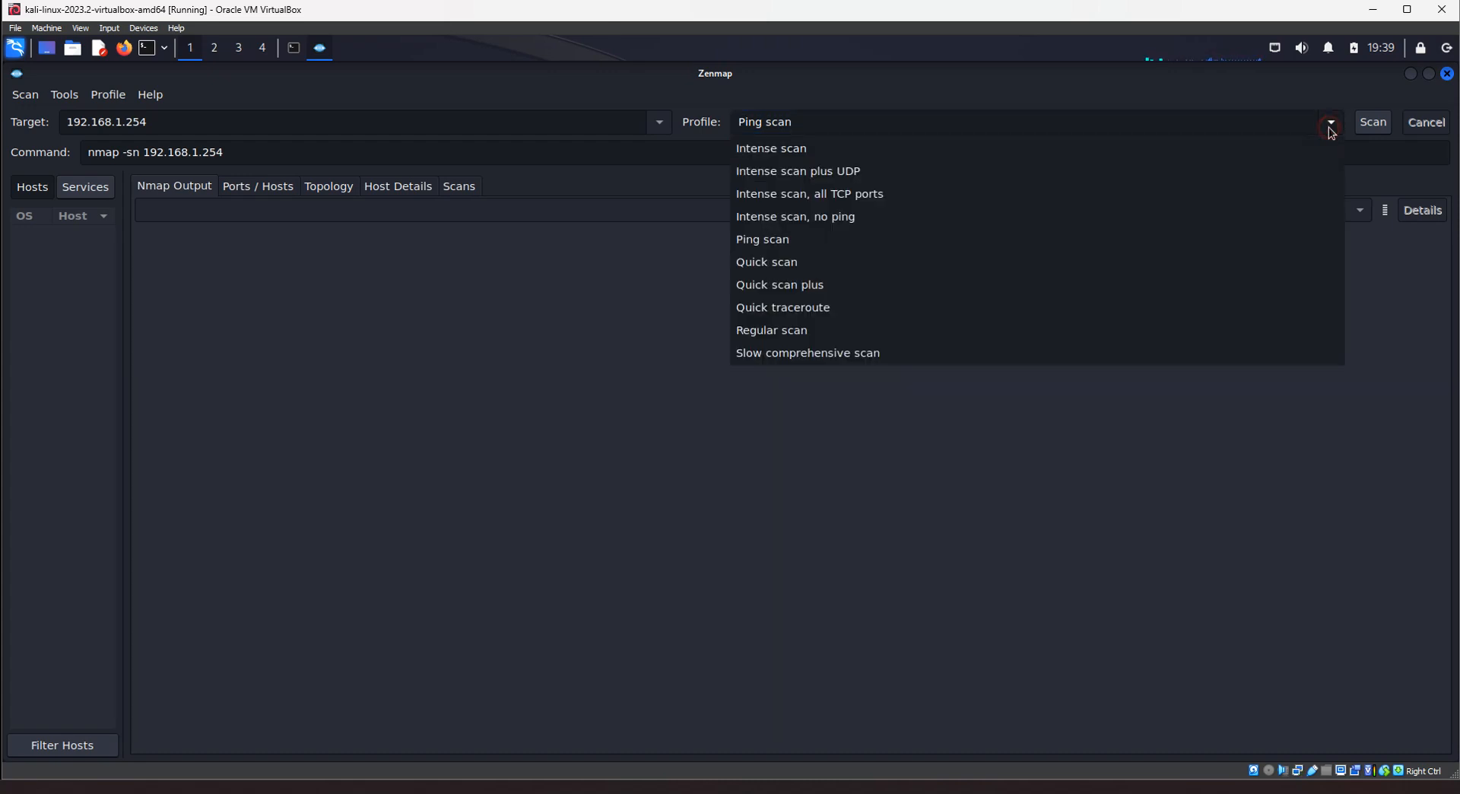
pyautogui.moveTo(769, 330)
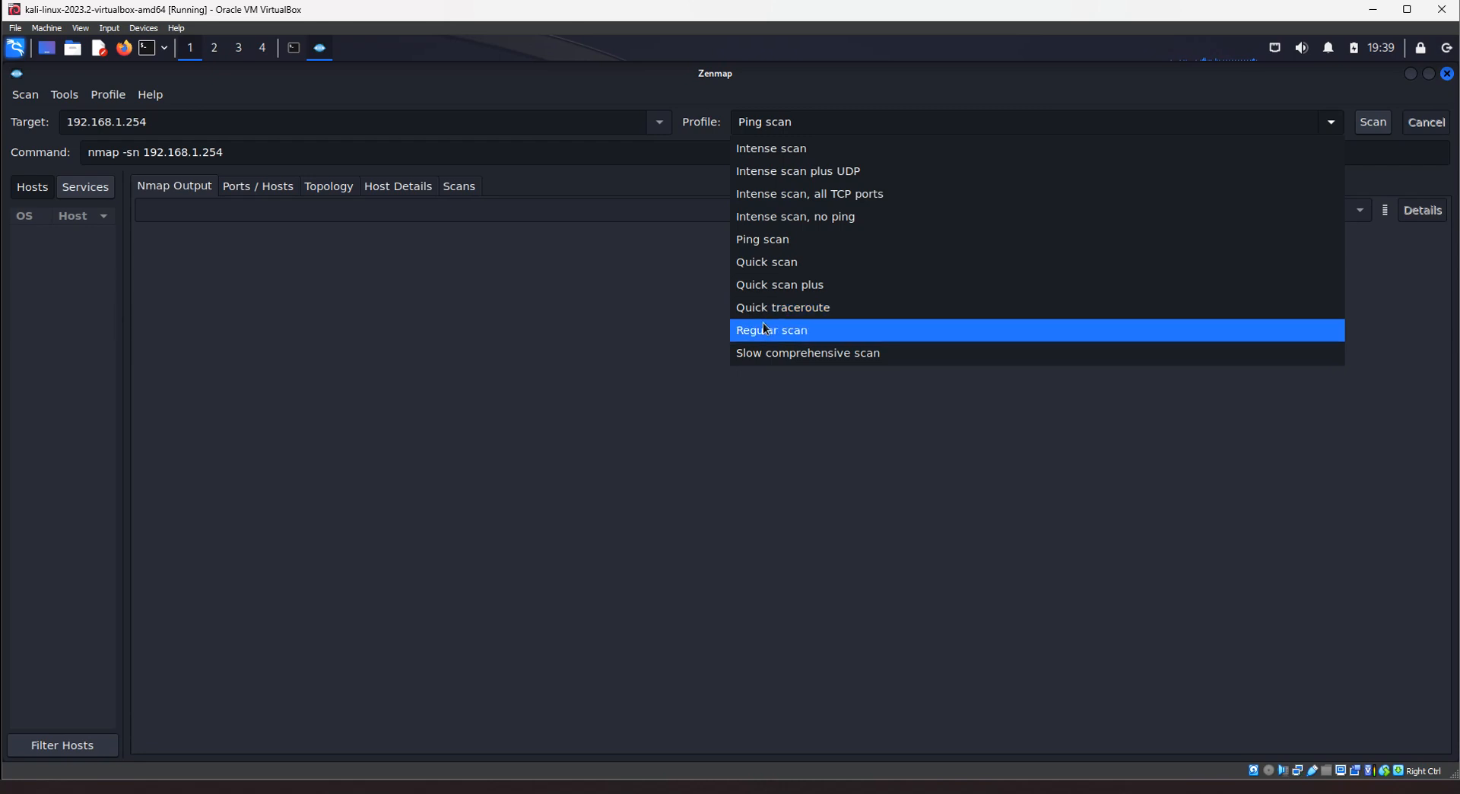
# Choose the Regular scan profile, leaving the plain command nmap 192.168.1.254.
pyautogui.click(770, 330)
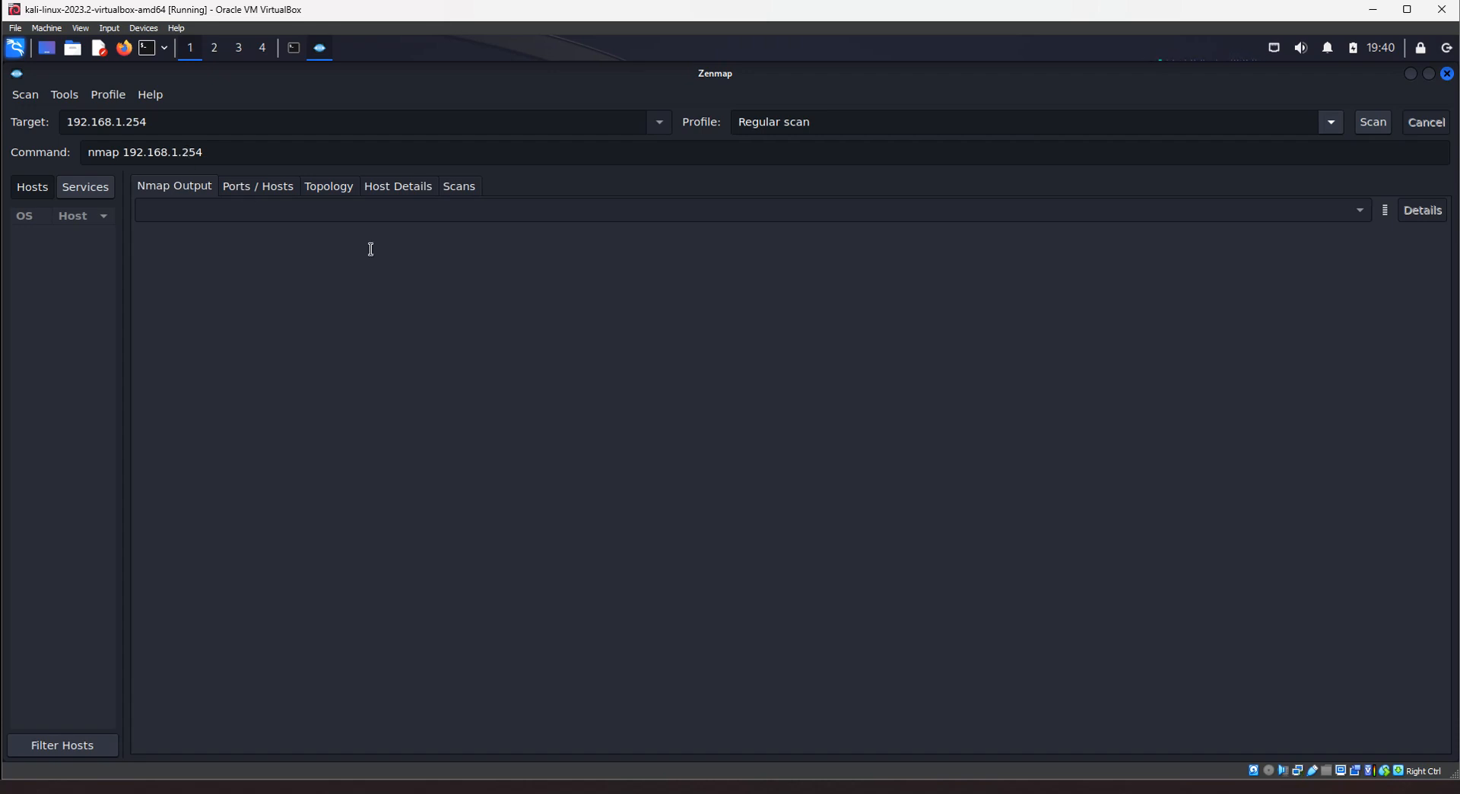
pyautogui.click(1331, 122)
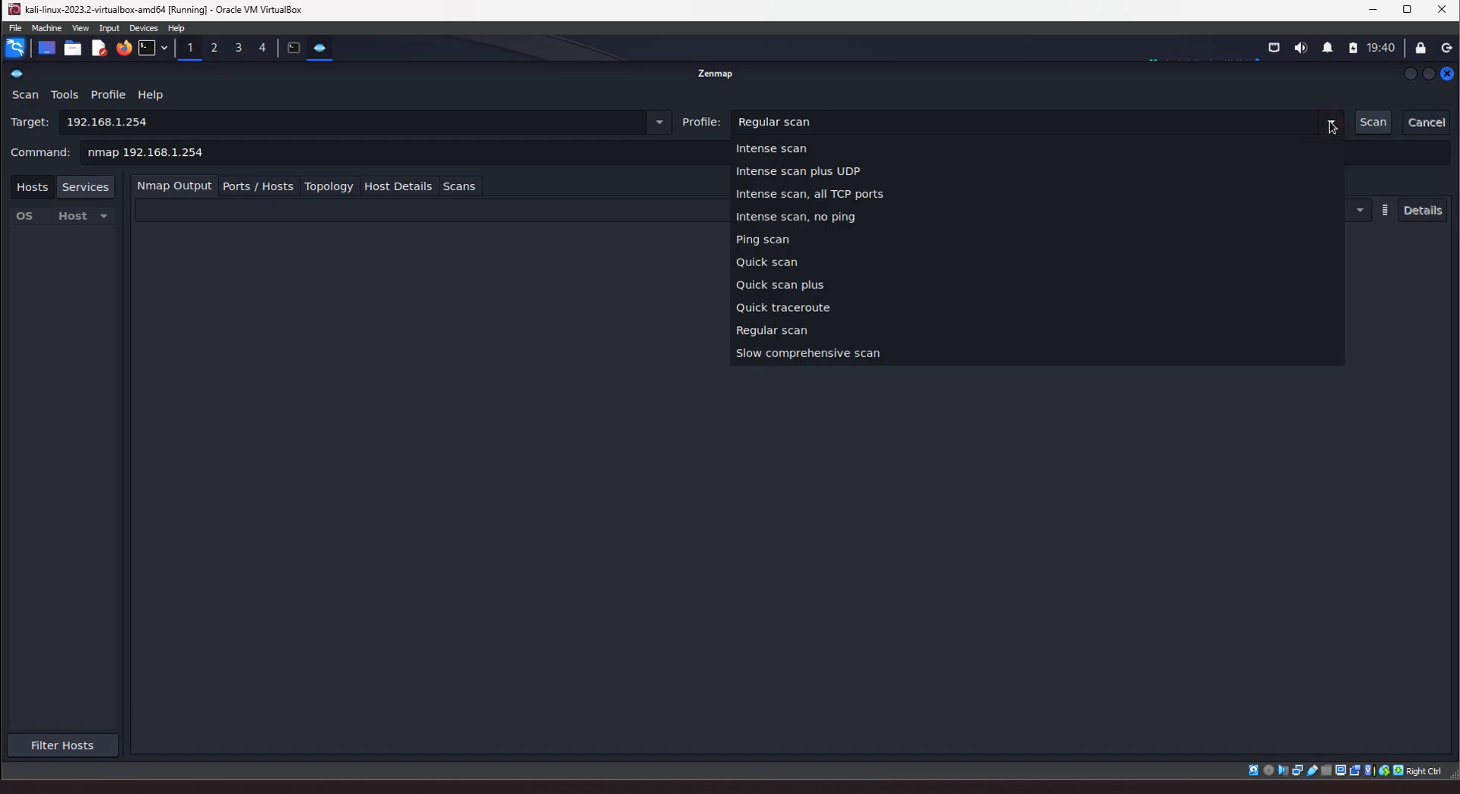
# Choose the Slow comprehensive scan profile, giving the long nmap -sS -sU -T4 -A -v scripted command.
pyautogui.click(807, 351)
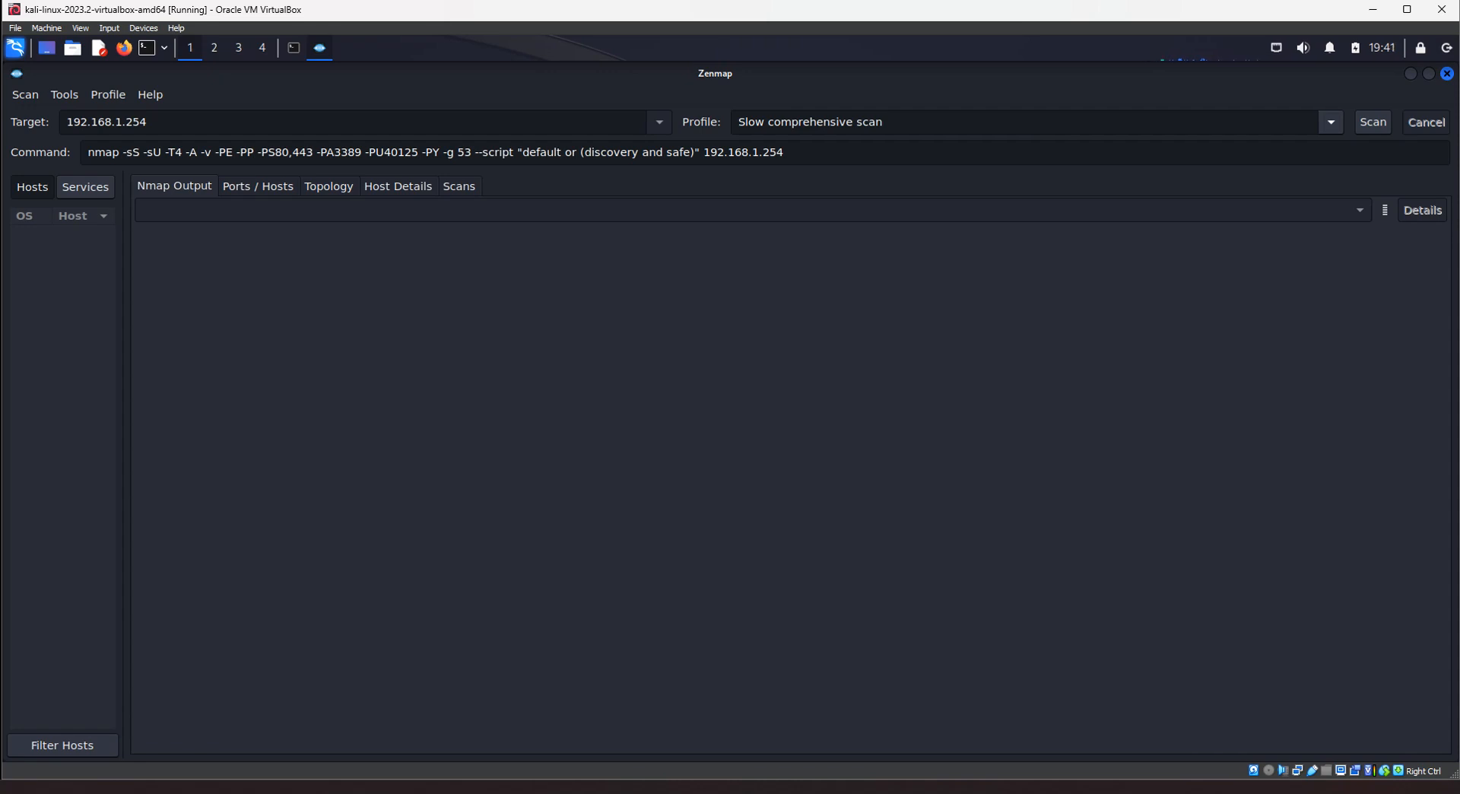
pyautogui.moveTo(1389, 89)
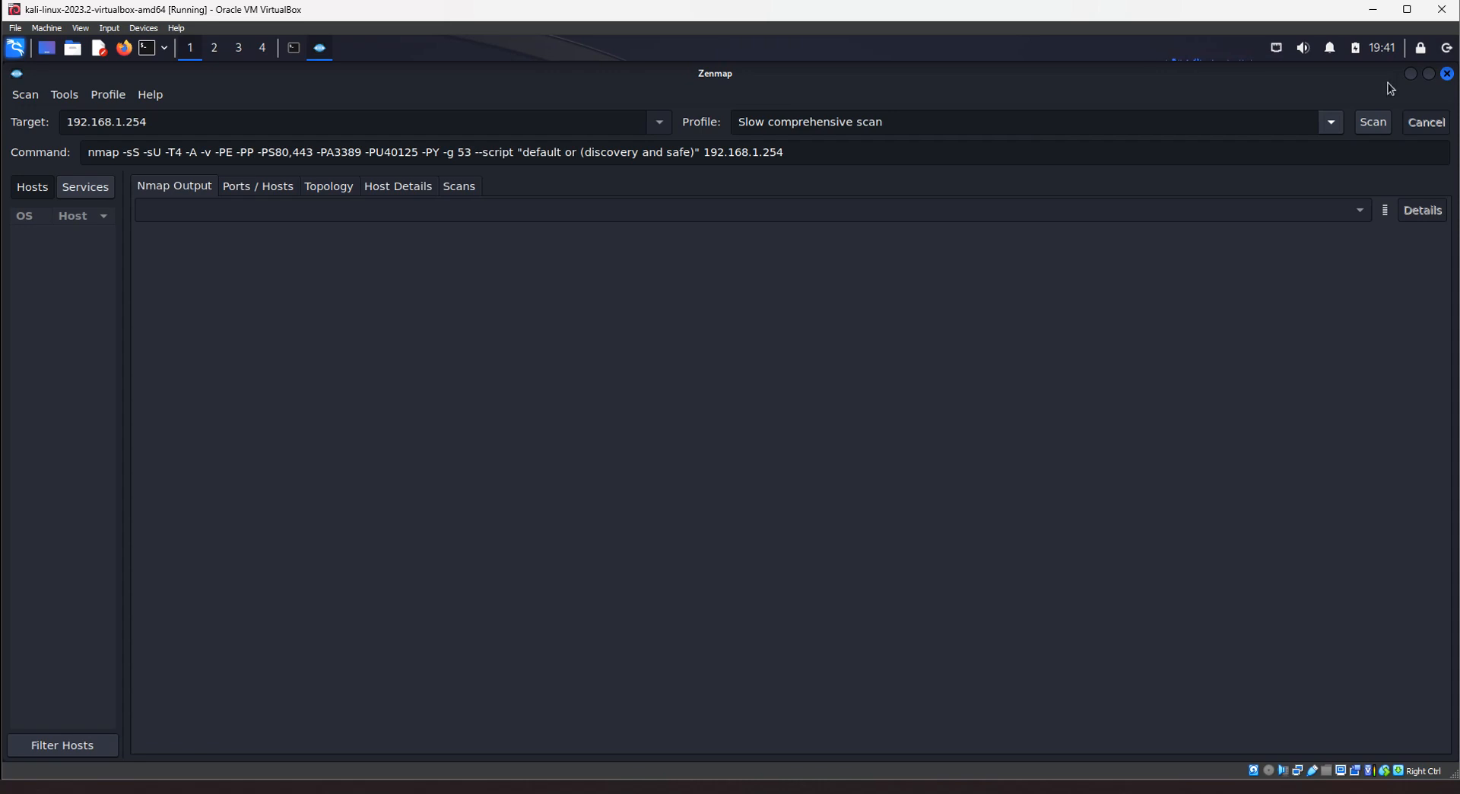
pyautogui.click(1330, 122)
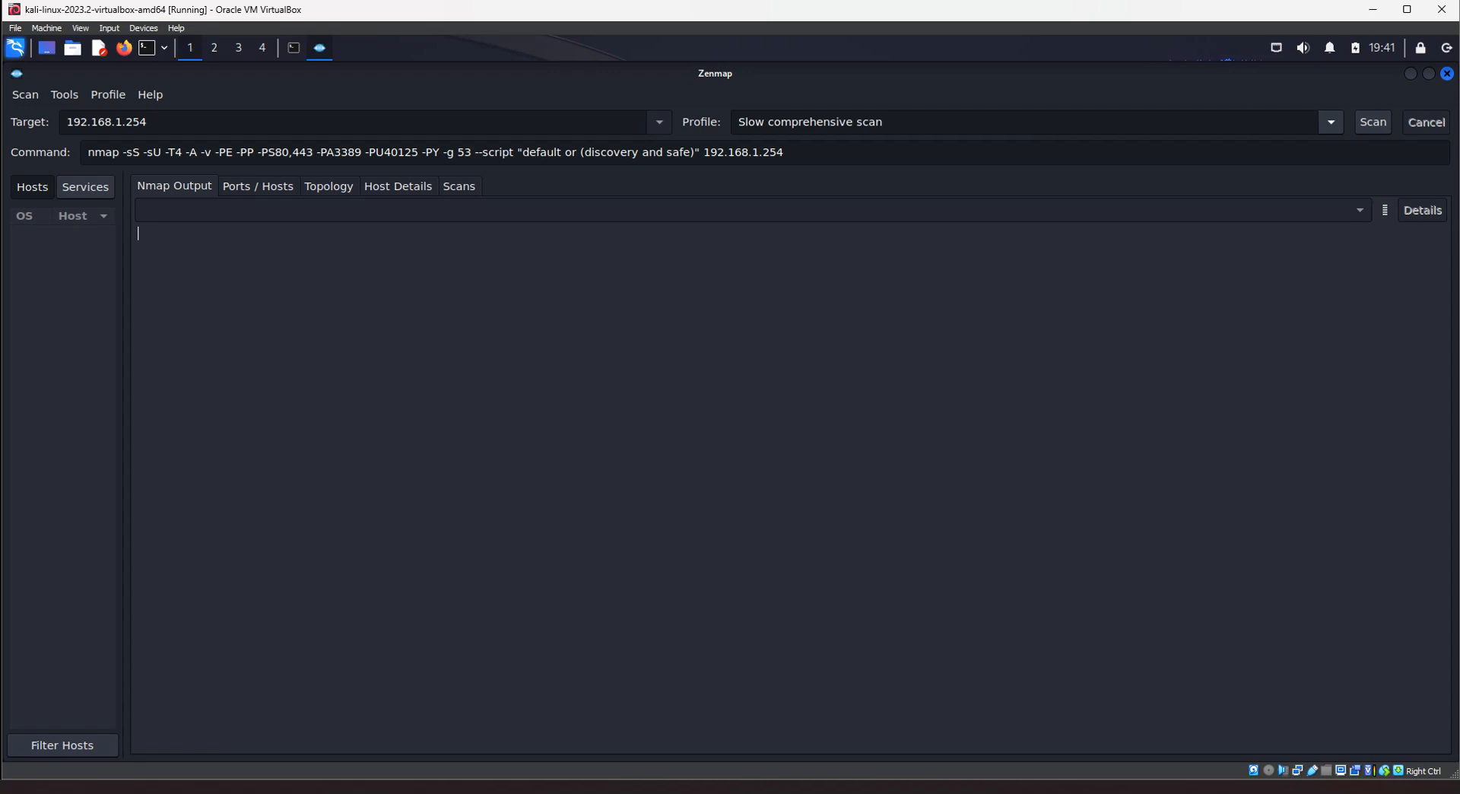
pyautogui.click(1331, 121)
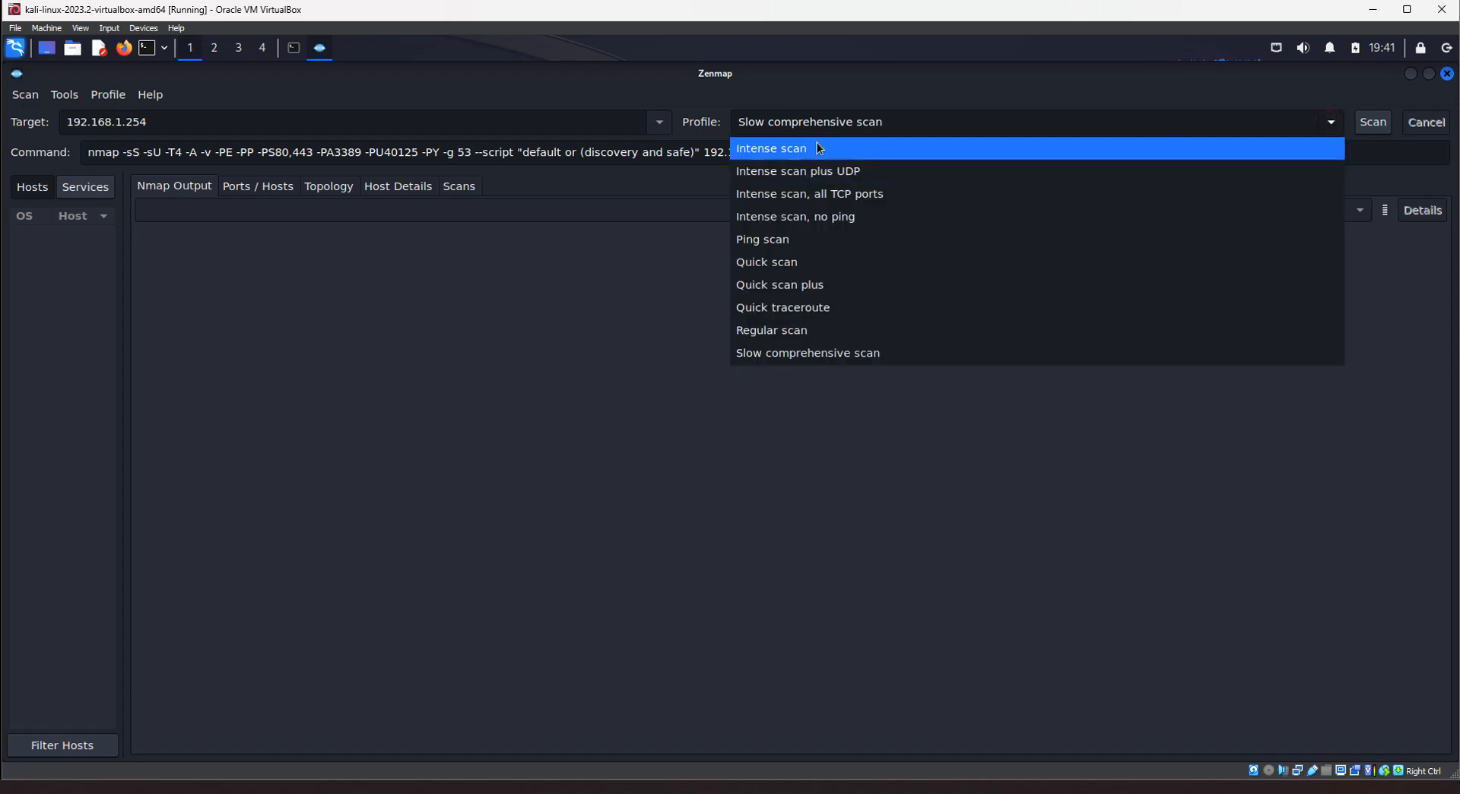